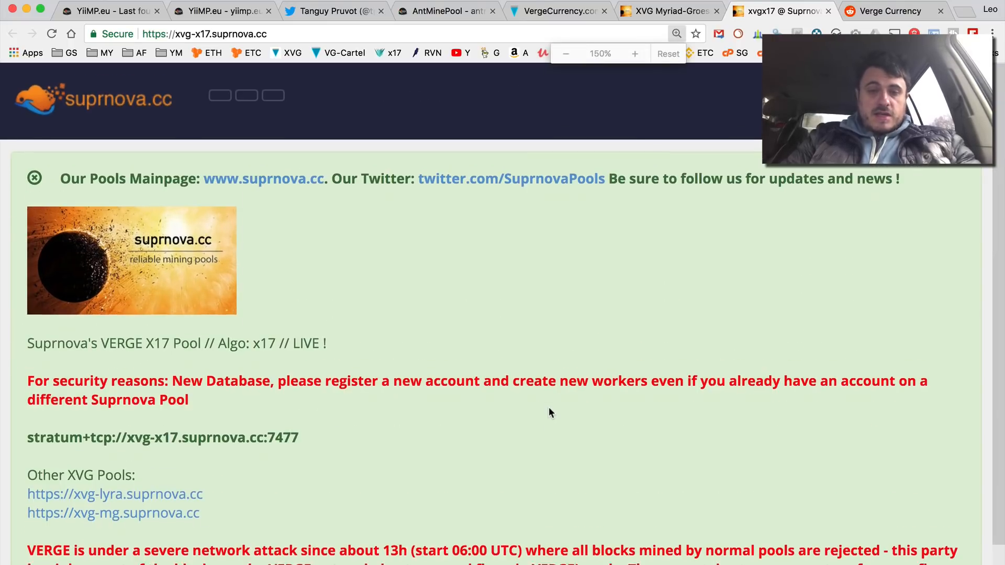
- Scroll down to read the red VERGE network attack notice on the X17 pool page
{"action": "scroll", "scroll_direction": "down", "scroll_amount": 3}
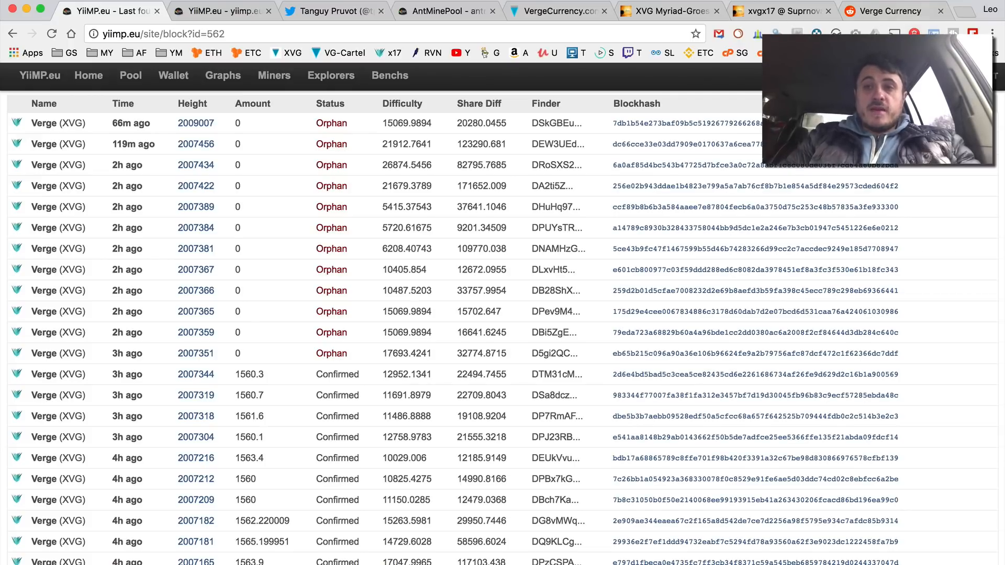
- Switch to the XVG Myriad-Groestl Suprnova pool page after reviewing YiiMP's orphaned blocks
{"action": "left_click", "coordinate": [667, 11]}
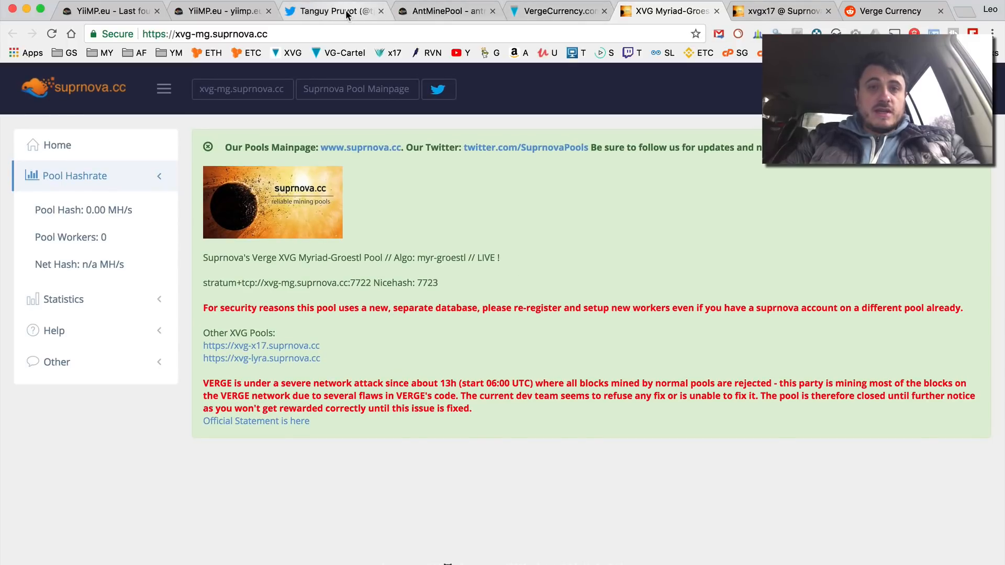
- View Tanguy Pruvot's Twitter profile and his tweet about the XVG chain attack
{"action": "left_click", "coordinate": [330, 10]}
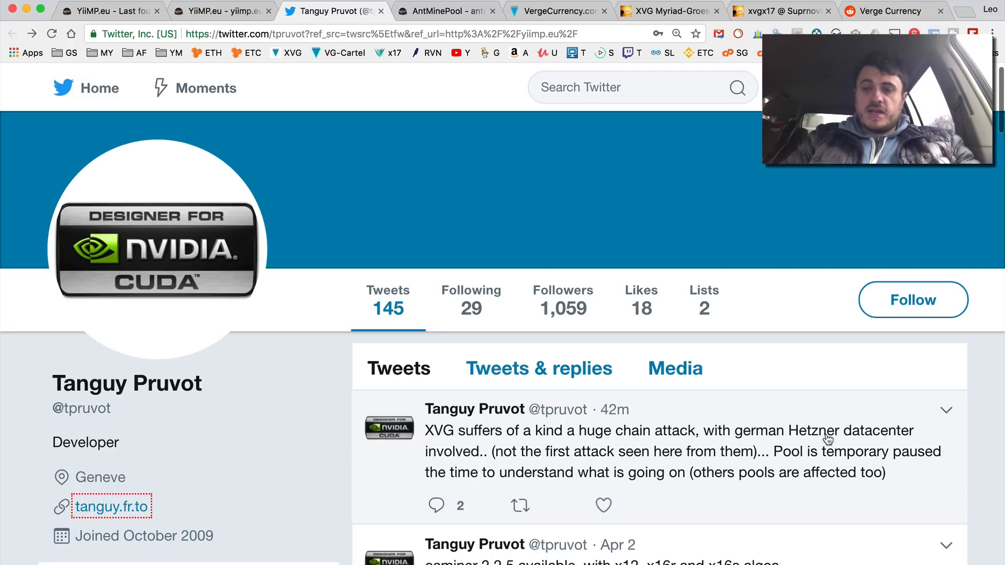
{"action": "mouse_move", "coordinate": [529, 471]}
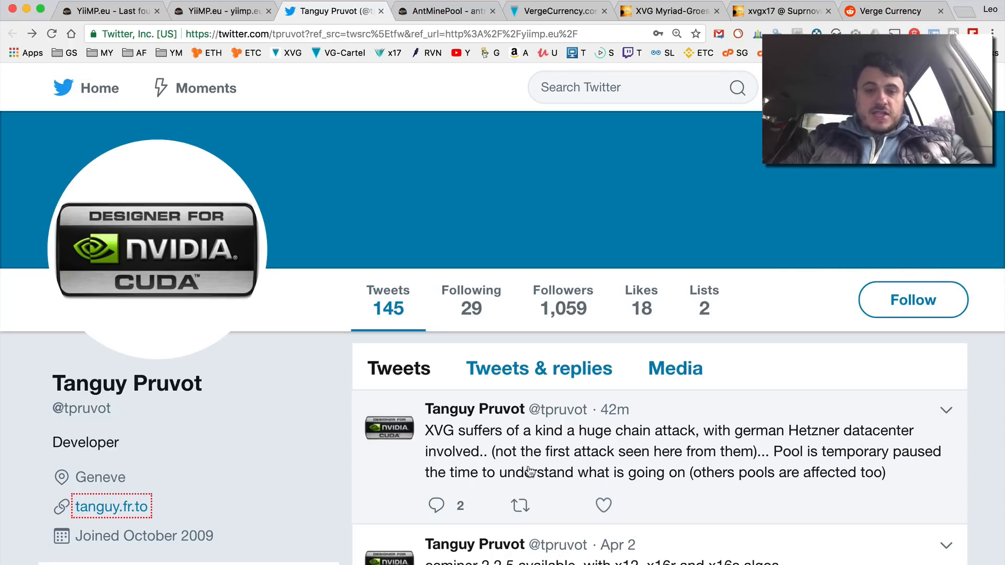
{"action": "scroll", "scroll_direction": "down", "scroll_amount": 3}
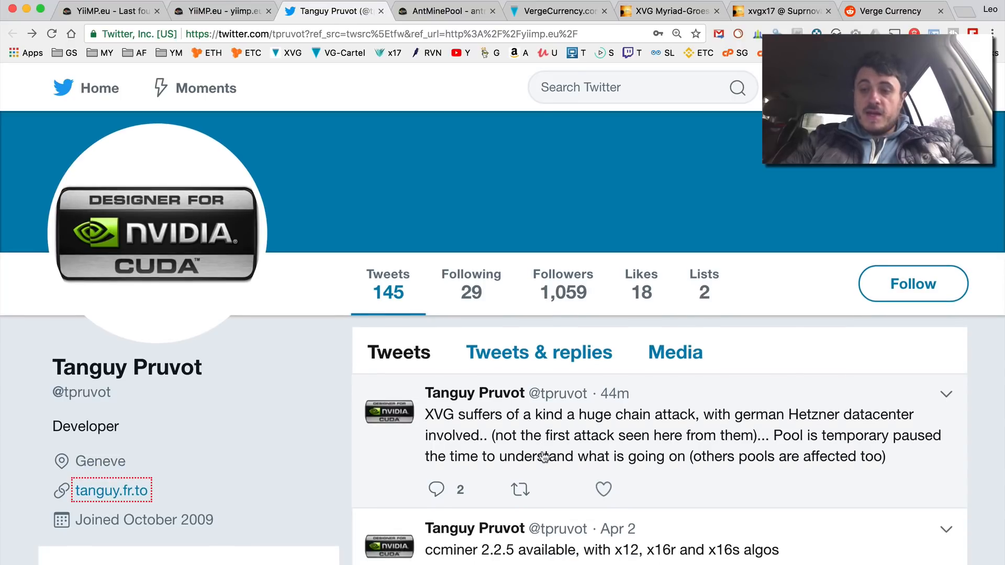
{"action": "scroll", "scroll_direction": "down", "scroll_amount": 3}
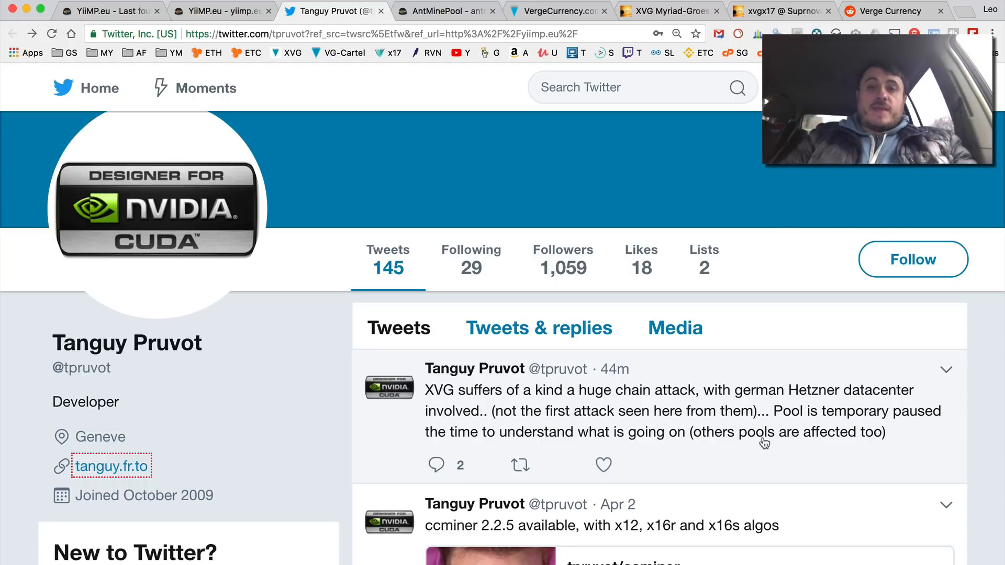
- From the Verge site's FAQ sidebar, reach the Mining pools list under Community
{"action": "left_click", "coordinate": [558, 10]}
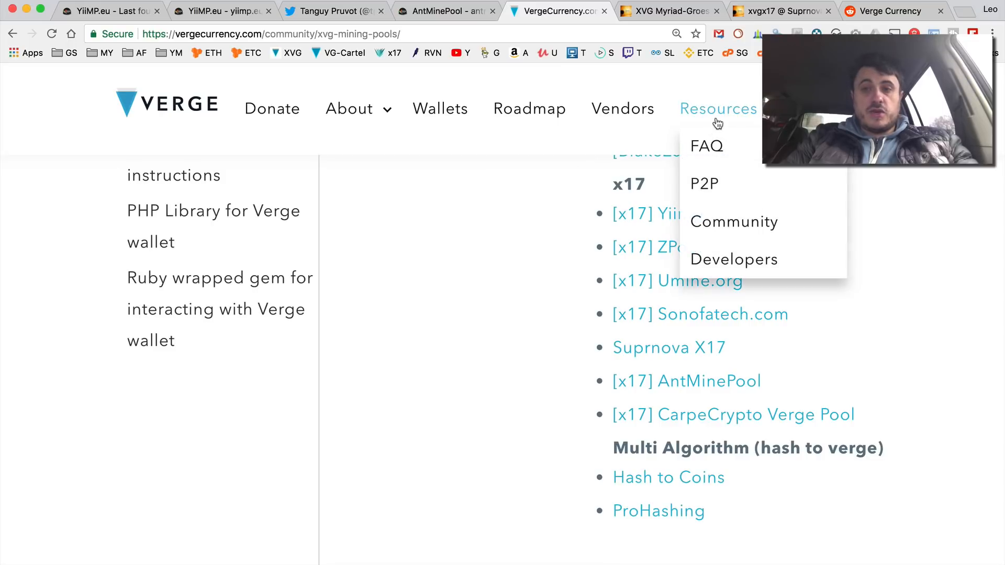
{"action": "left_click", "coordinate": [706, 146]}
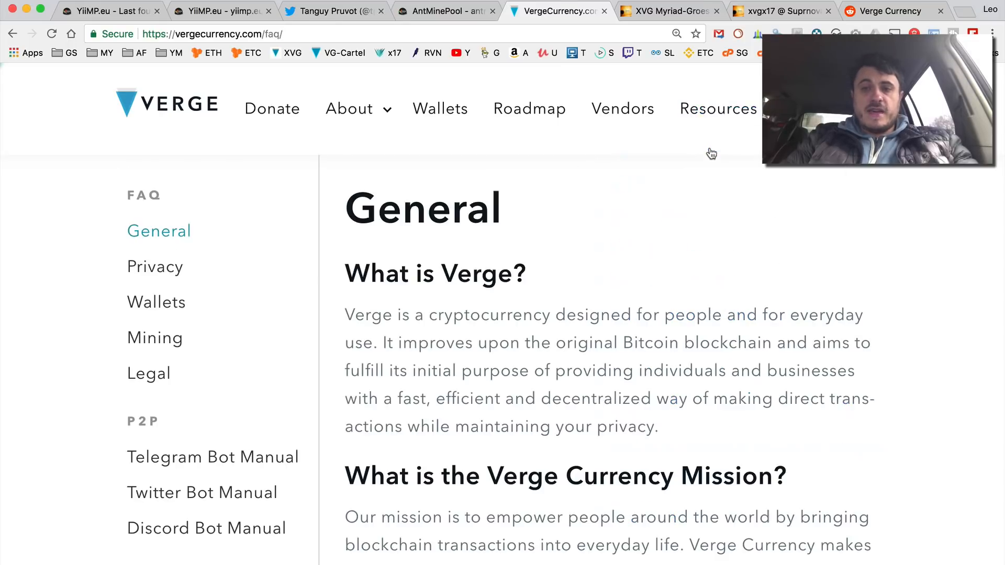
{"action": "scroll", "scroll_direction": "down", "scroll_amount": 3}
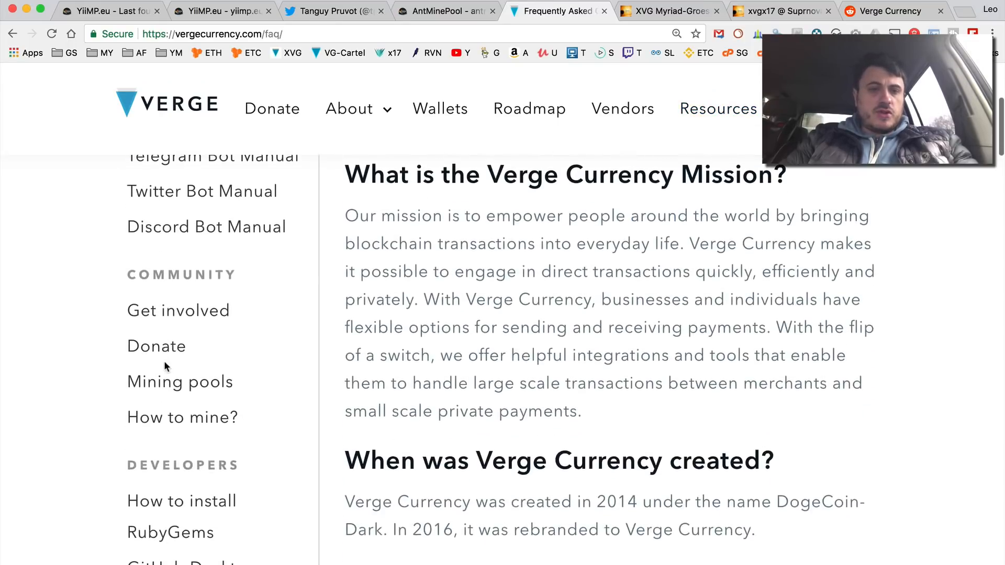
{"action": "left_click", "coordinate": [180, 382]}
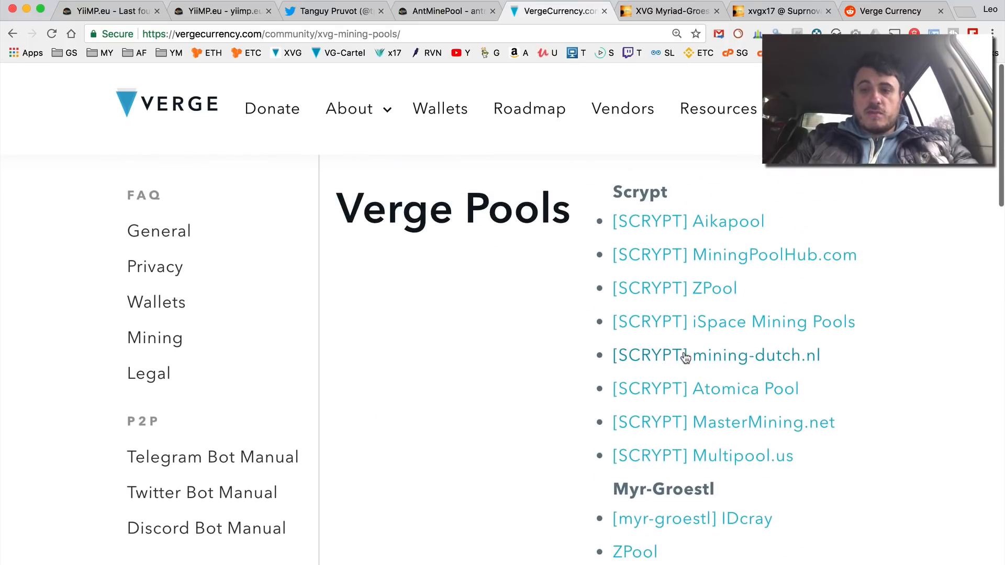
- View iSpace Mining Pools' Verge page down to its Last 10 Blocks, all orphaned
{"action": "left_click", "coordinate": [733, 322]}
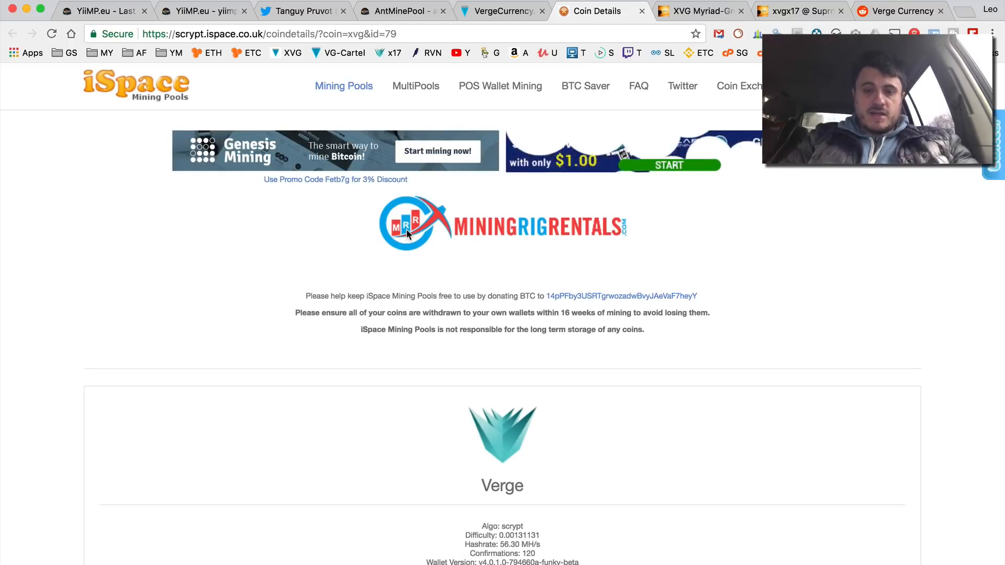
{"action": "scroll", "scroll_direction": "down", "scroll_amount": 3}
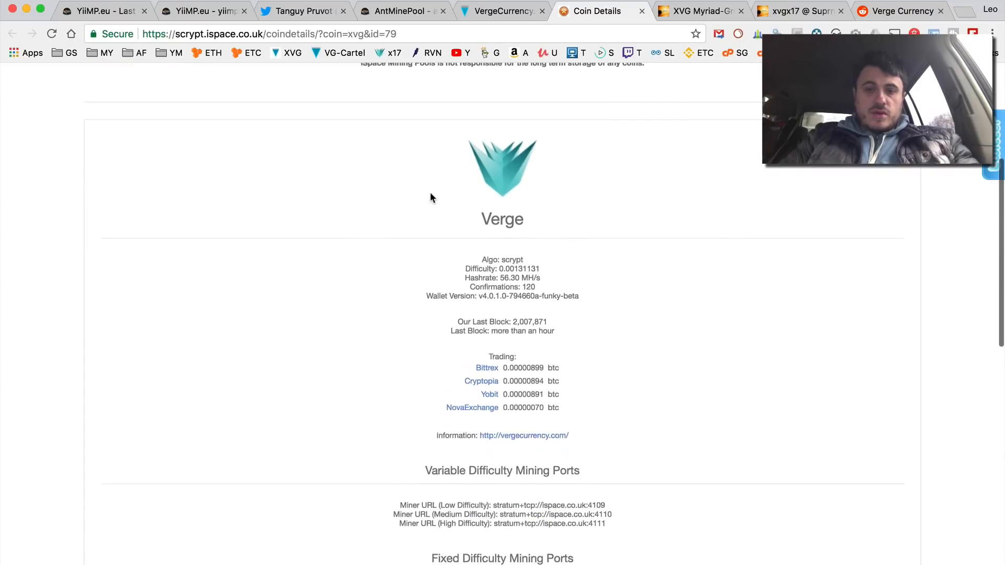
{"action": "scroll", "scroll_direction": "down", "scroll_amount": 3}
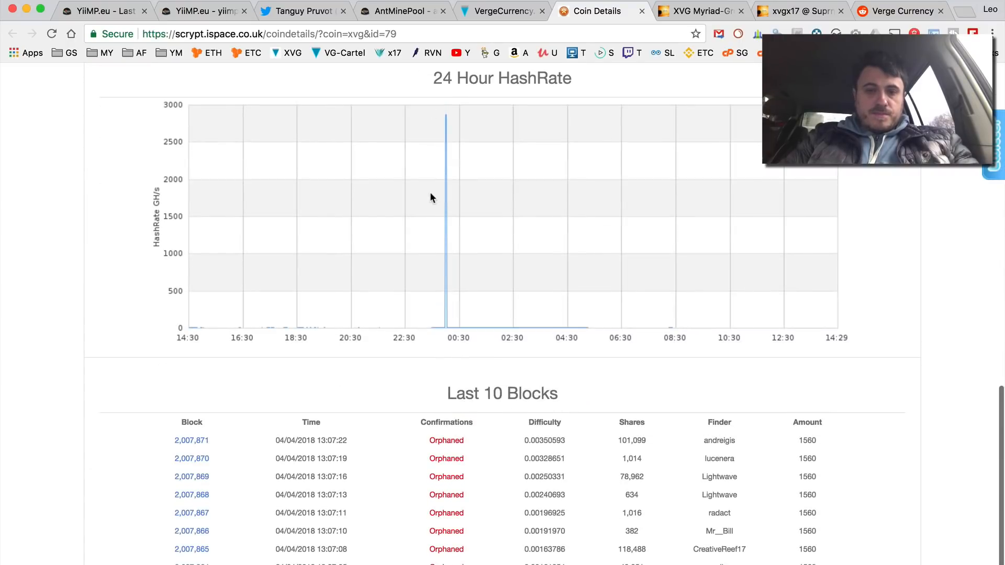
{"action": "scroll", "scroll_direction": "down", "scroll_amount": 3}
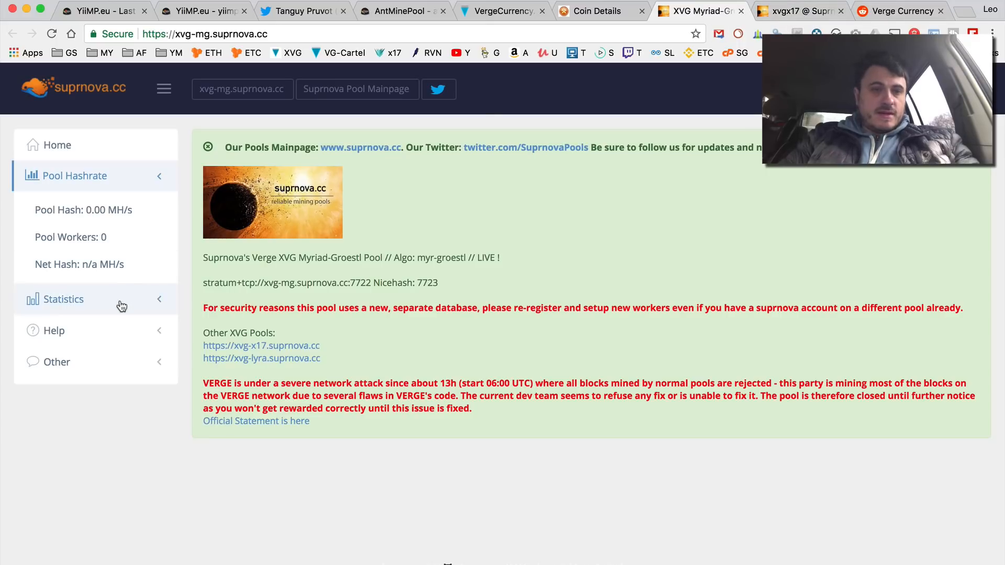
- Show the pool's Blocks statistics: Block Overview and Last 20 Blocks Found, all orphaned
{"action": "left_click", "coordinate": [63, 299]}
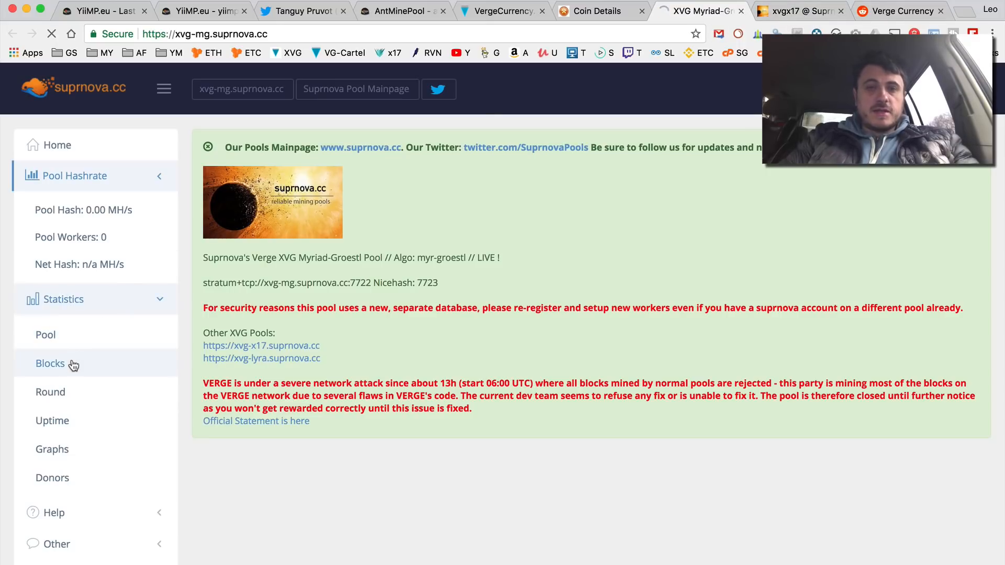
{"action": "left_click", "coordinate": [50, 364]}
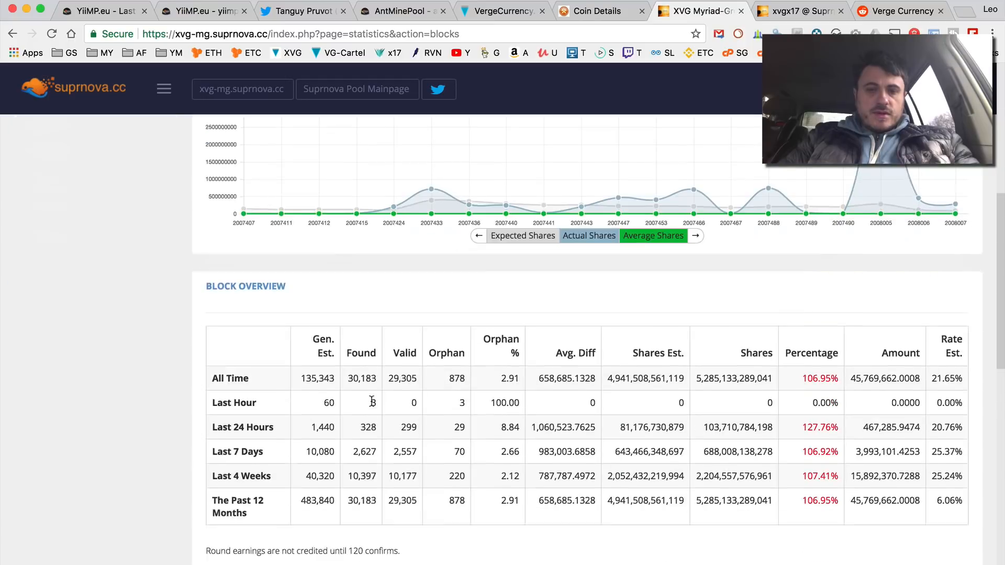
{"action": "scroll", "scroll_direction": "down", "scroll_amount": 3}
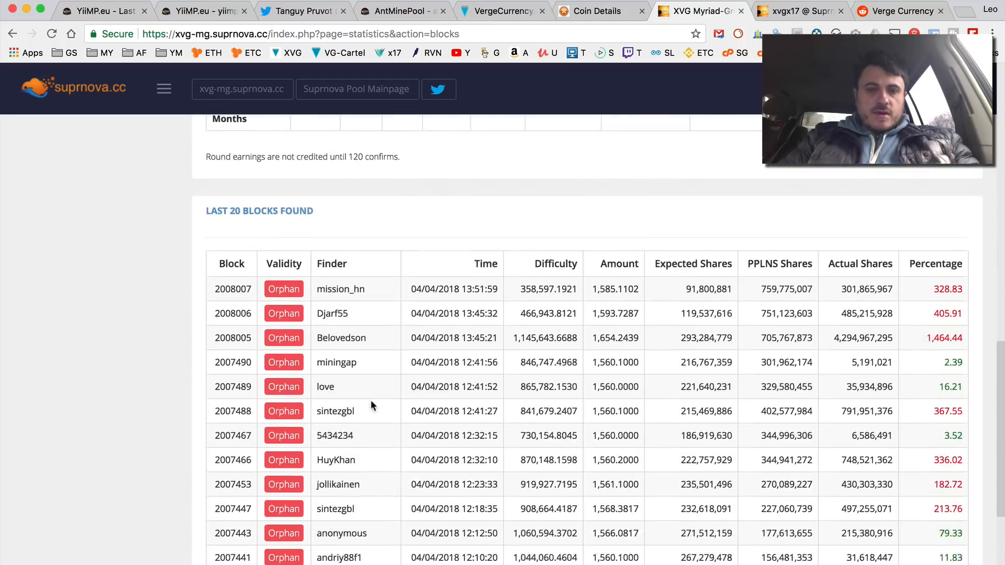
{"action": "scroll", "scroll_direction": "down", "scroll_amount": 3}
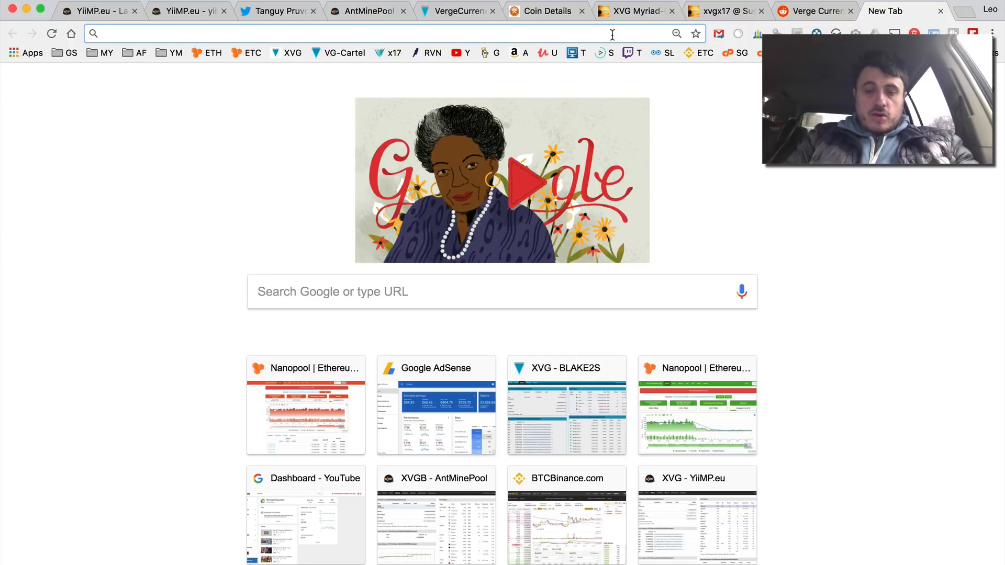
- Go to coinmarketcap.com and view Verge's coin page with its price charts
{"action": "type", "text": "https://coinmarketcap.com"}
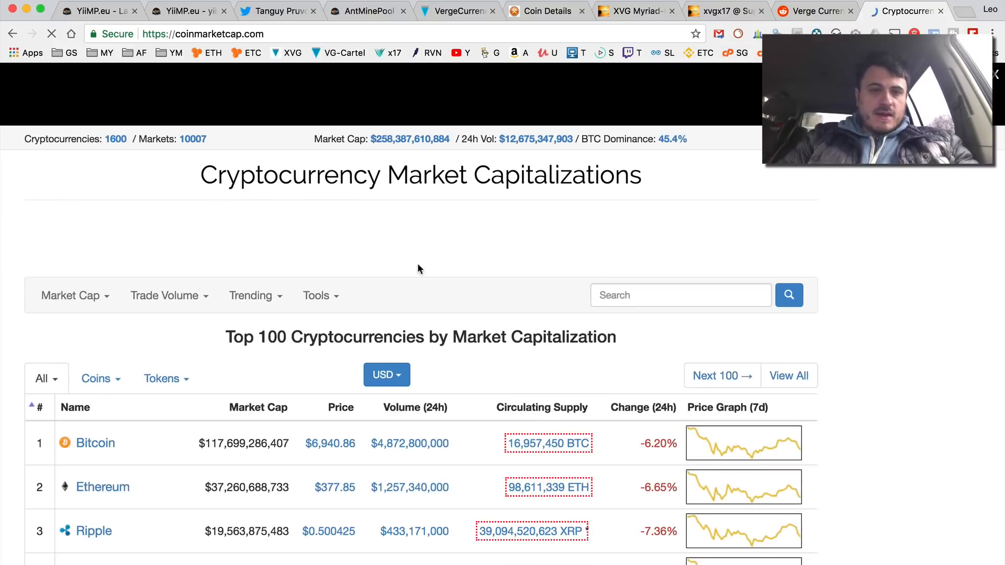
{"action": "scroll", "scroll_direction": "down", "scroll_amount": 3}
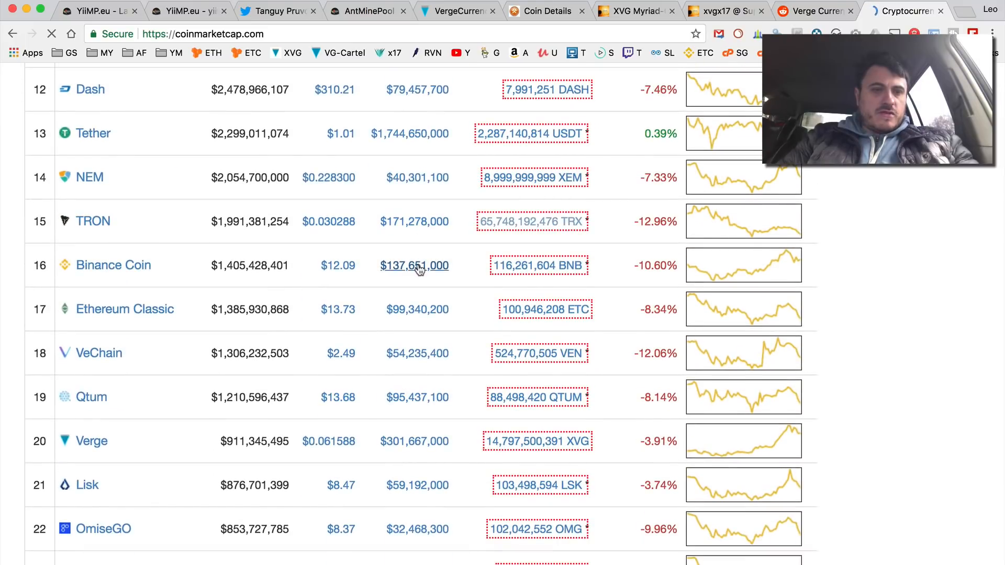
{"action": "left_click", "coordinate": [91, 441]}
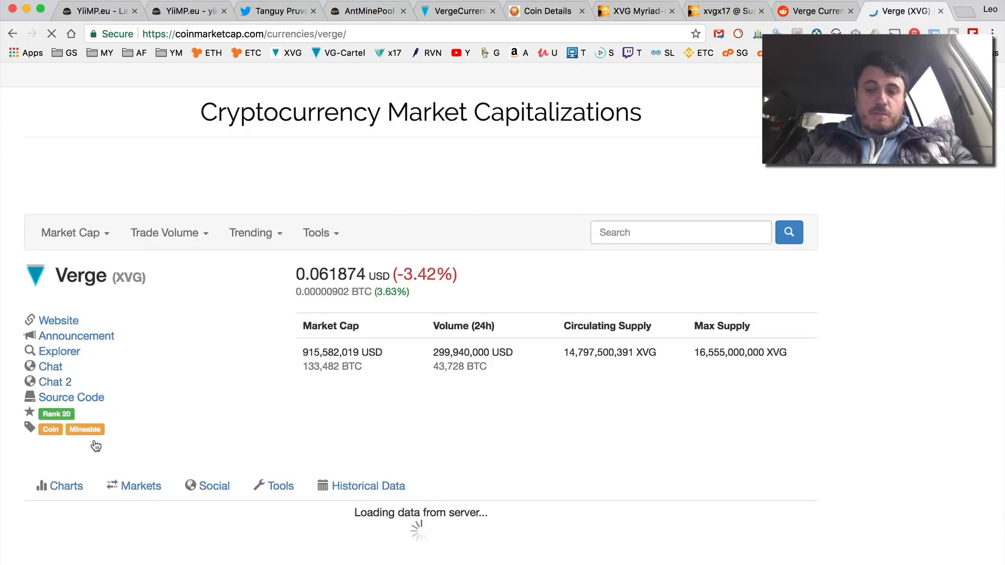
{"action": "scroll", "scroll_direction": "down", "scroll_amount": 3}
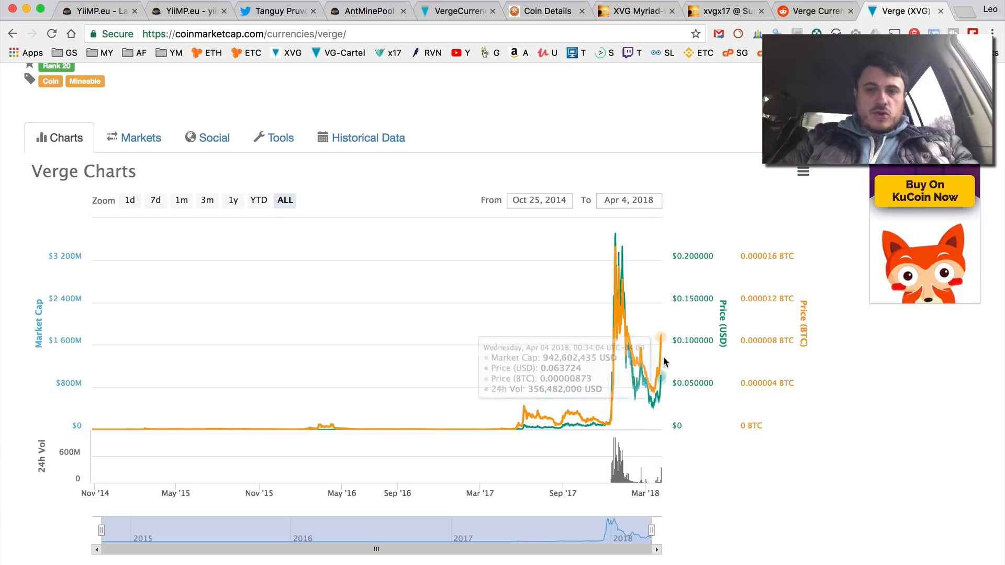
{"action": "mouse_move", "coordinate": [660, 338]}
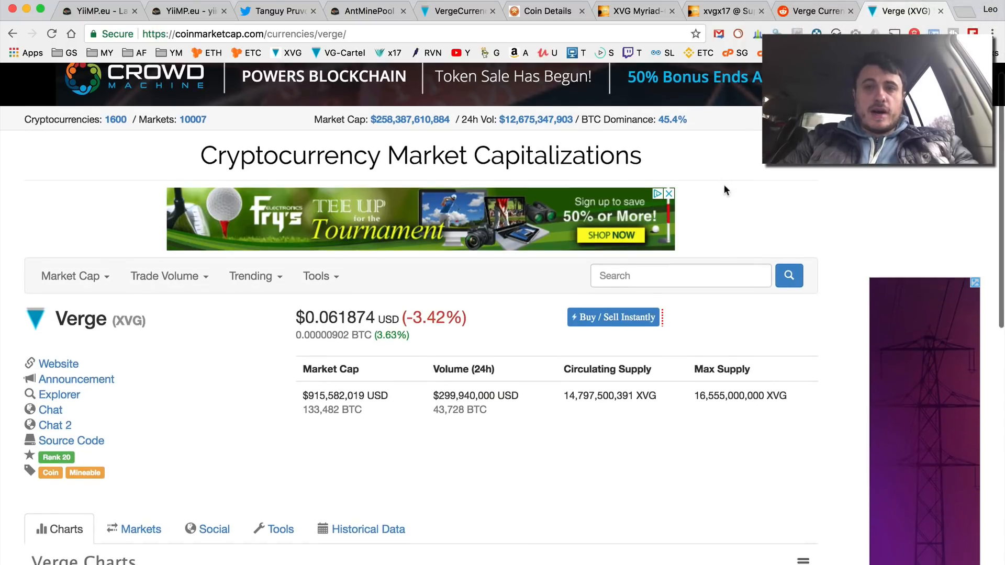
- Browse r/vergecurrency's hot posts and return to the top of the listing
{"action": "left_click", "coordinate": [815, 10]}
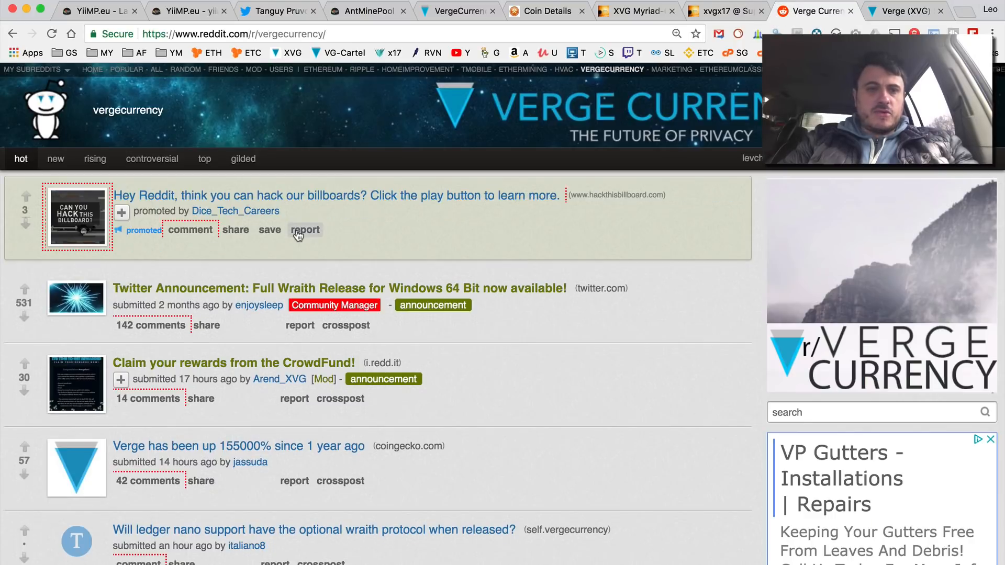
{"action": "scroll", "scroll_direction": "down", "scroll_amount": 3}
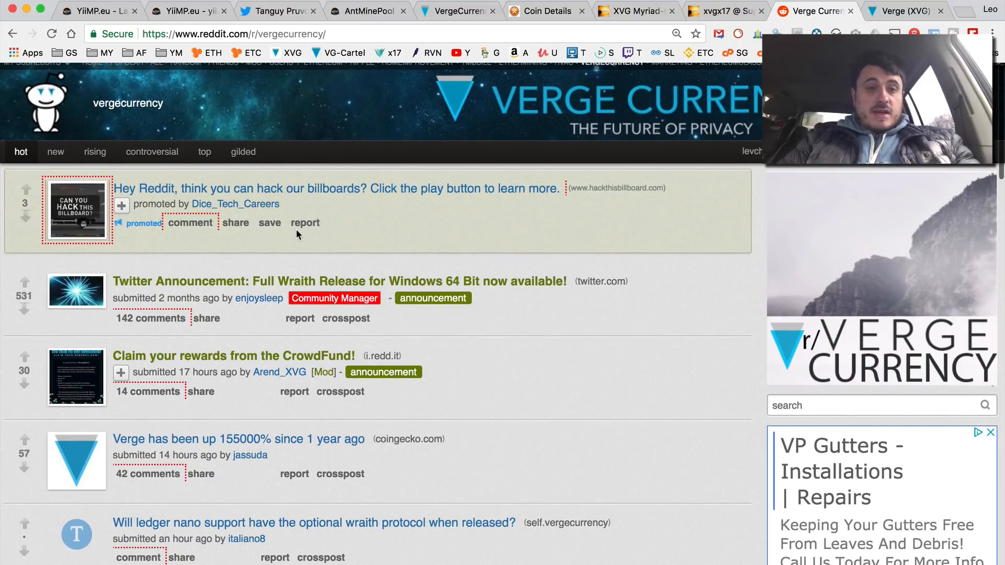
{"action": "scroll", "scroll_direction": "down", "scroll_amount": 3}
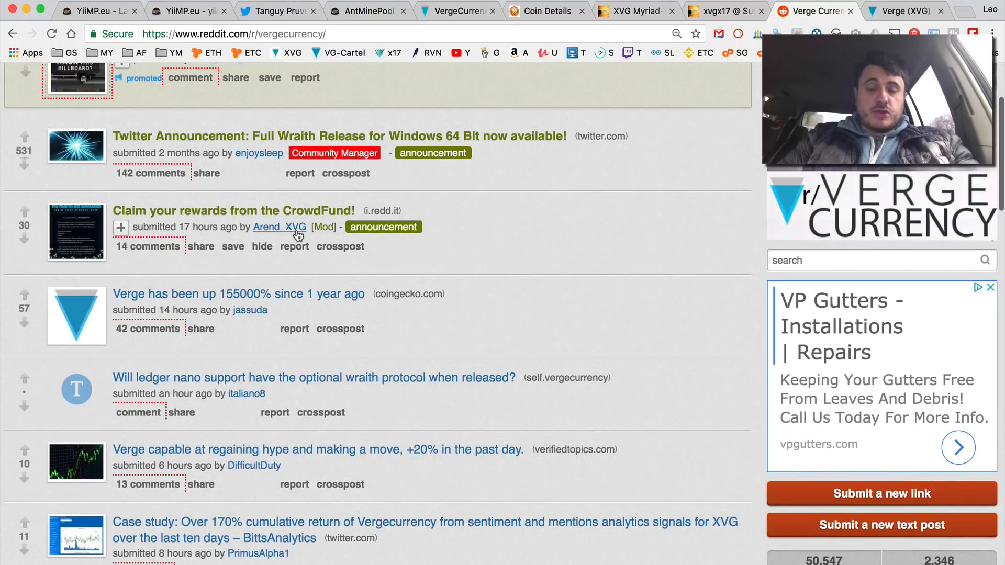
{"action": "scroll", "scroll_direction": "down", "scroll_amount": 3}
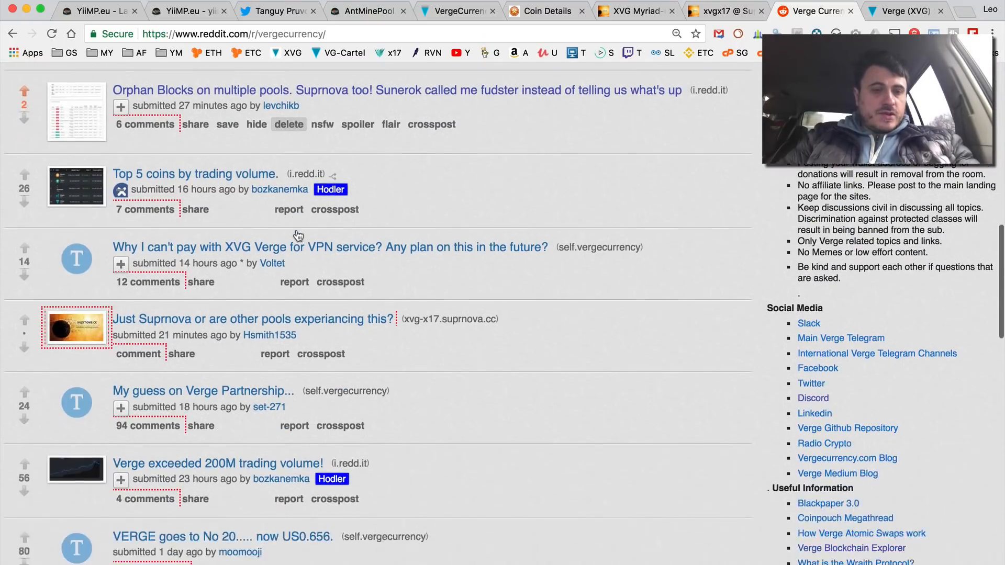
{"action": "scroll", "scroll_direction": "down", "scroll_amount": 3}
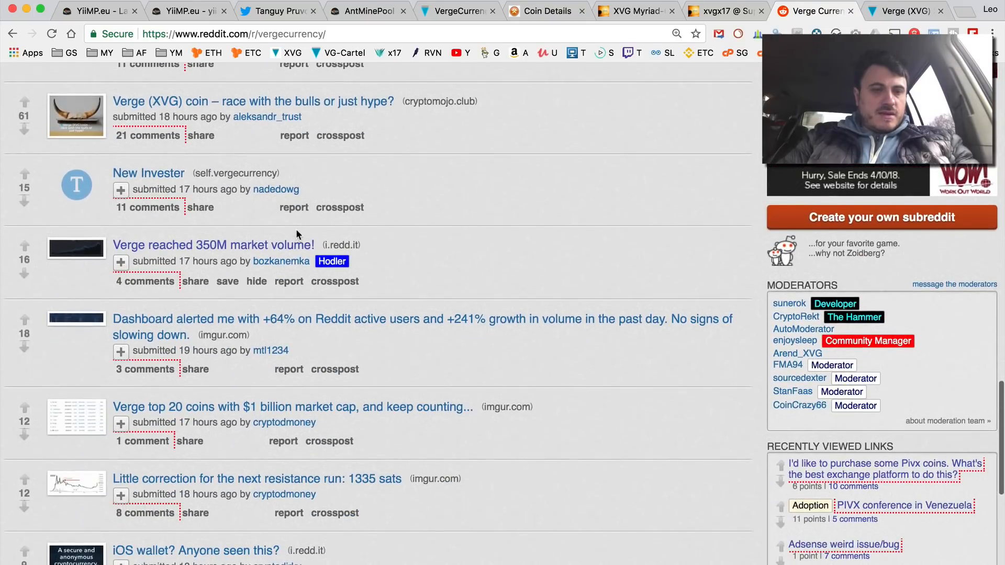
{"action": "scroll", "scroll_direction": "down", "scroll_amount": 3}
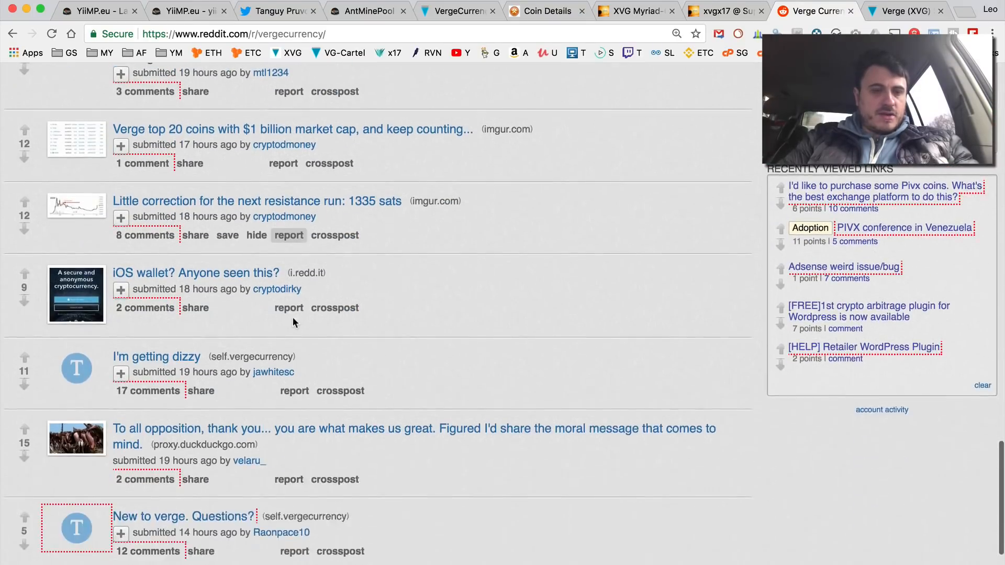
{"action": "scroll", "scroll_direction": "down", "scroll_amount": 3}
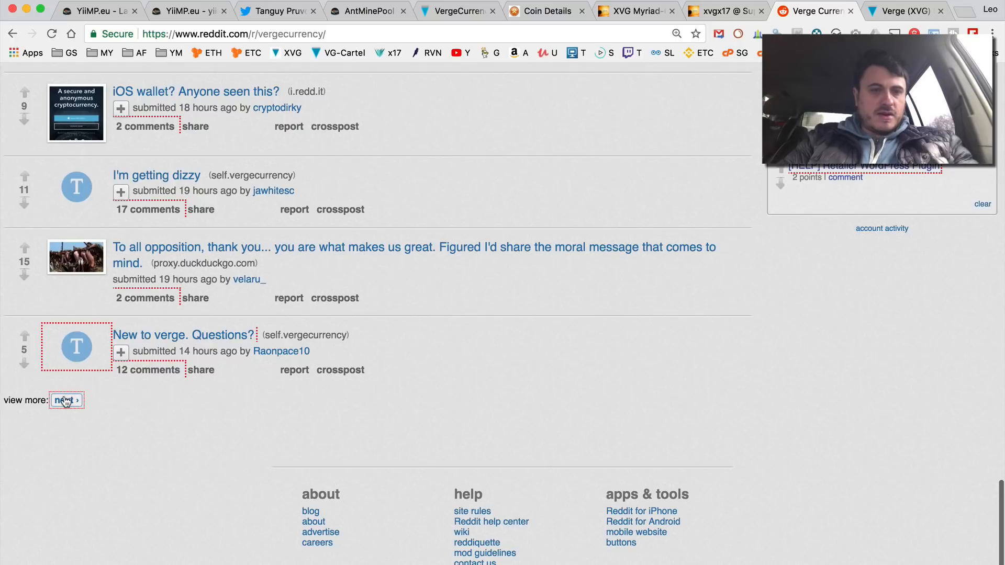
{"action": "left_click", "coordinate": [64, 400]}
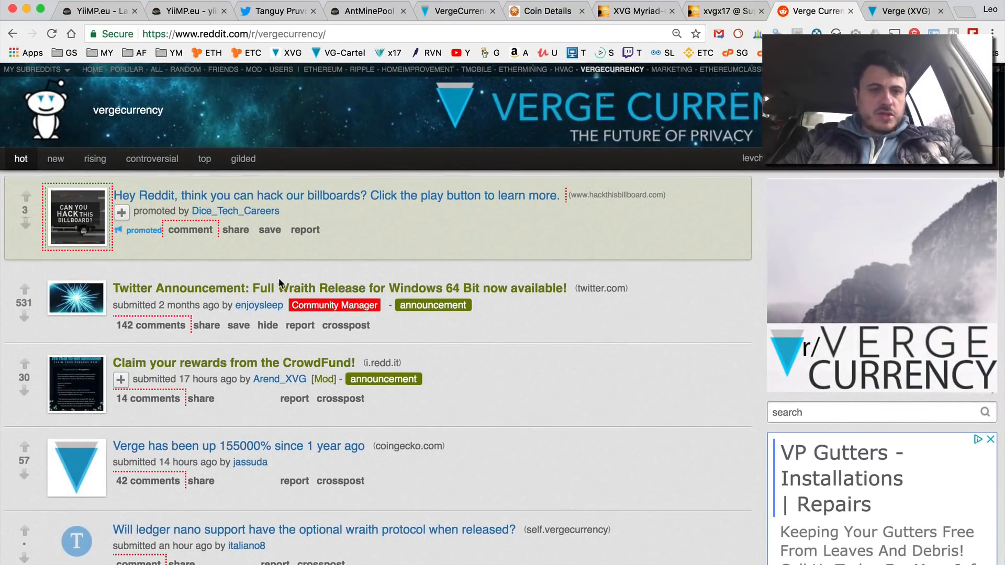
- Sort the subreddit by new and scroll through the newest submissions
{"action": "left_click", "coordinate": [56, 158]}
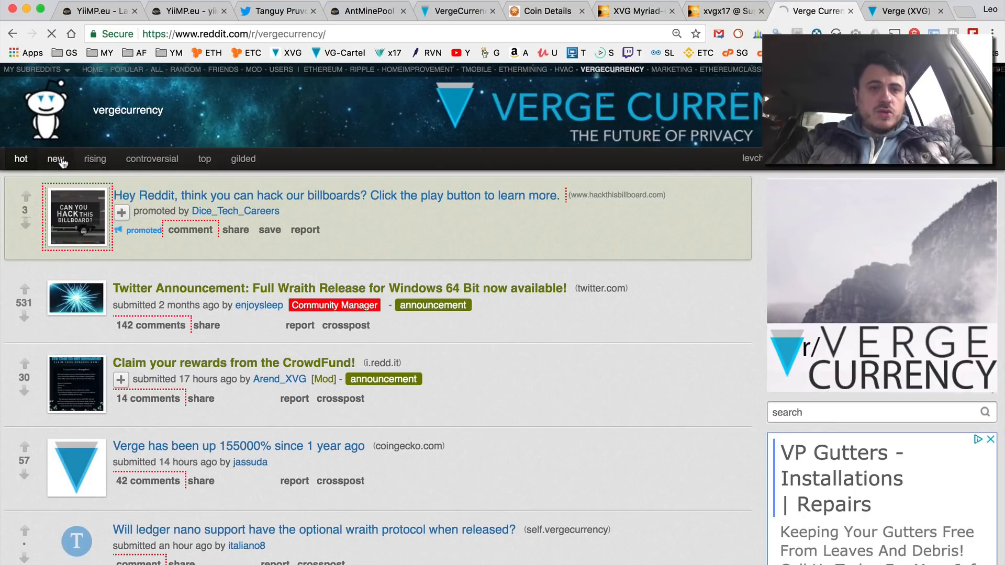
{"action": "left_click", "coordinate": [56, 158]}
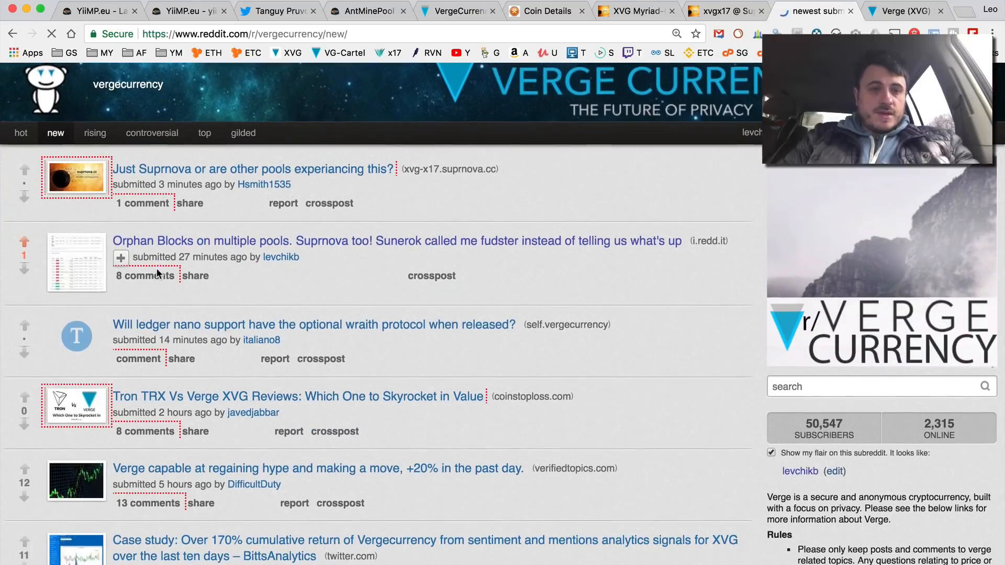
{"action": "scroll", "scroll_direction": "down", "scroll_amount": 3}
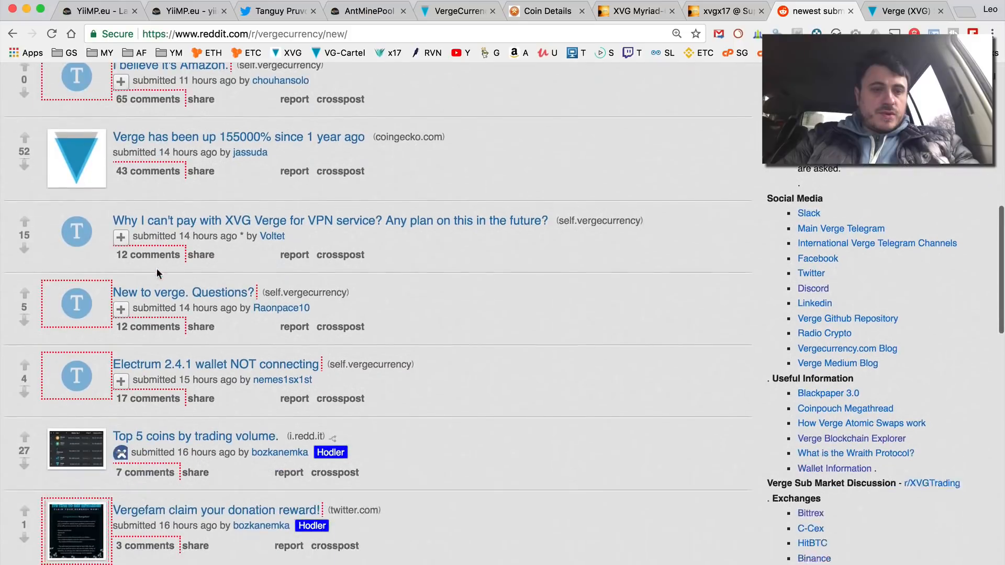
{"action": "scroll", "scroll_direction": "down", "scroll_amount": 3}
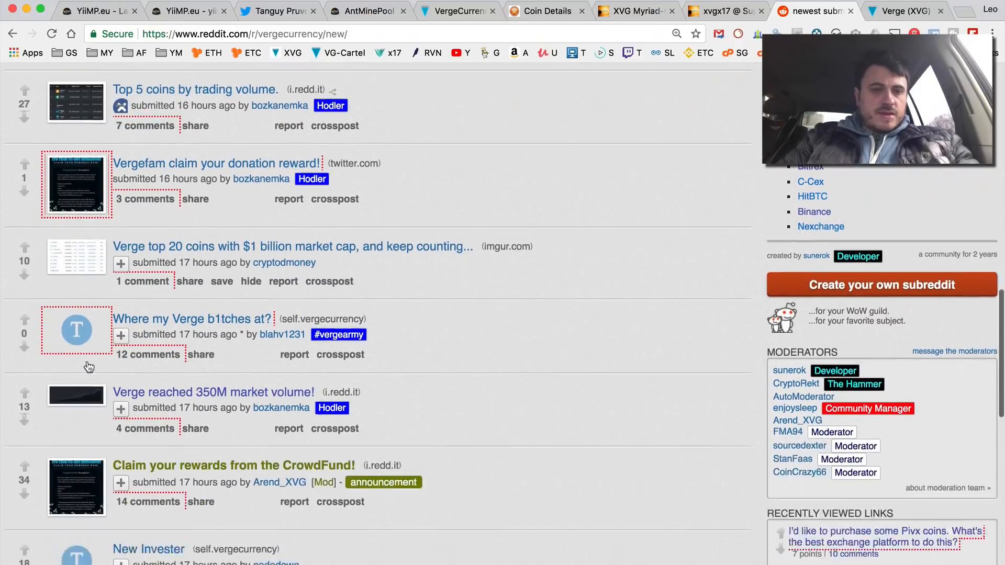
{"action": "scroll", "scroll_direction": "down", "scroll_amount": 3}
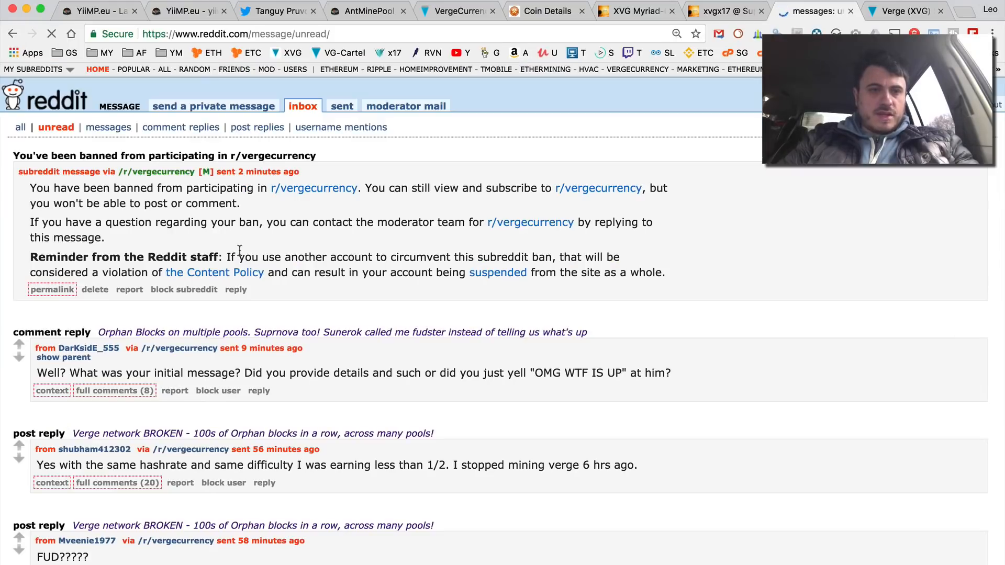
- From the inbox reply, reach the full 20-comment thread of the Verge network BROKEN post
{"action": "scroll", "scroll_direction": "down", "scroll_amount": 3}
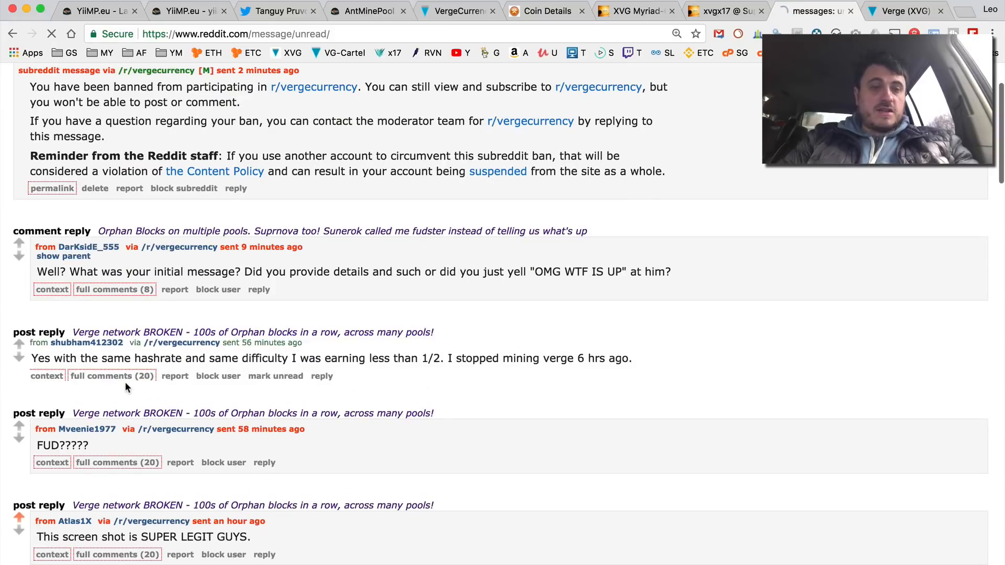
{"action": "left_click", "coordinate": [112, 376]}
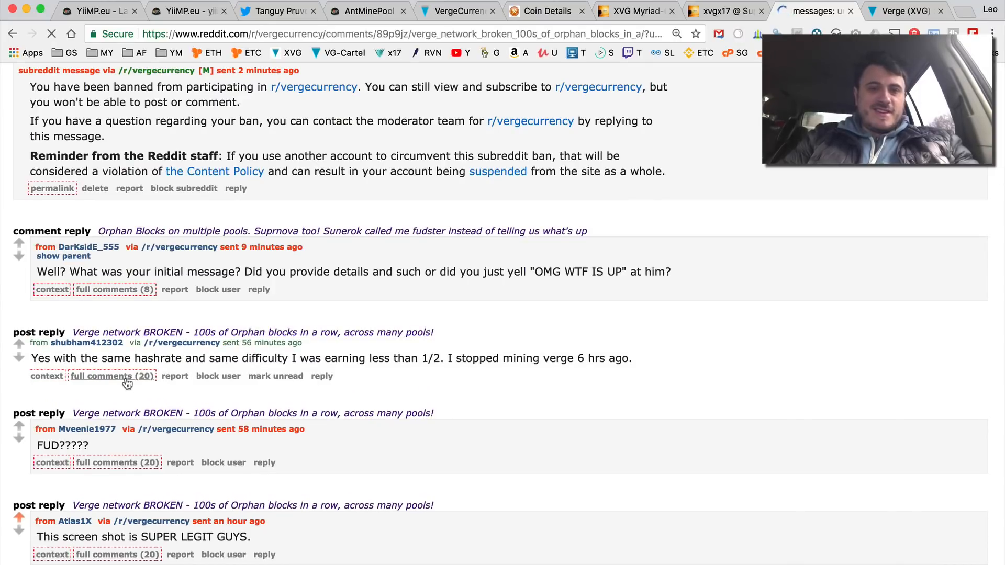
{"action": "left_click", "coordinate": [112, 376]}
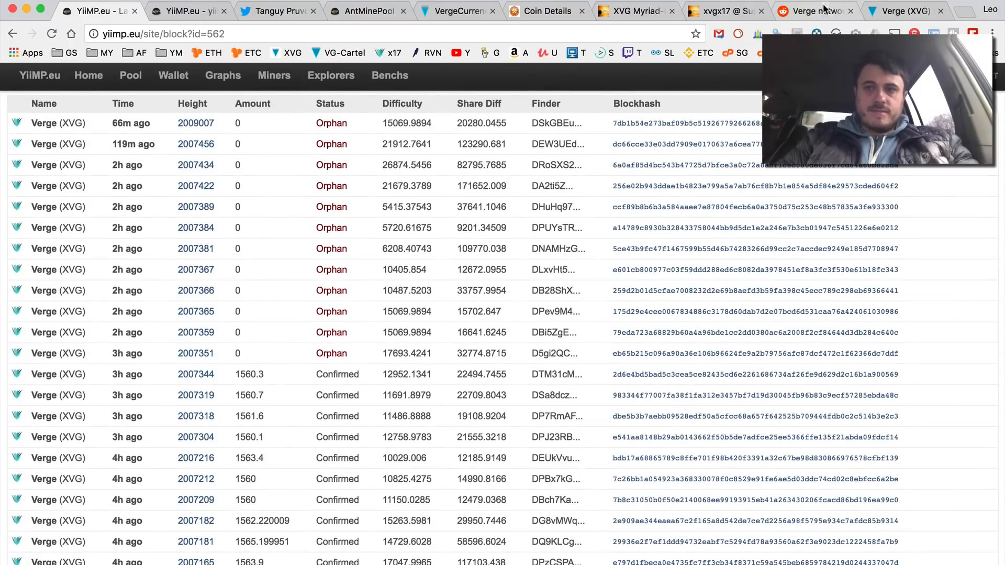
{"action": "left_click", "coordinate": [814, 10]}
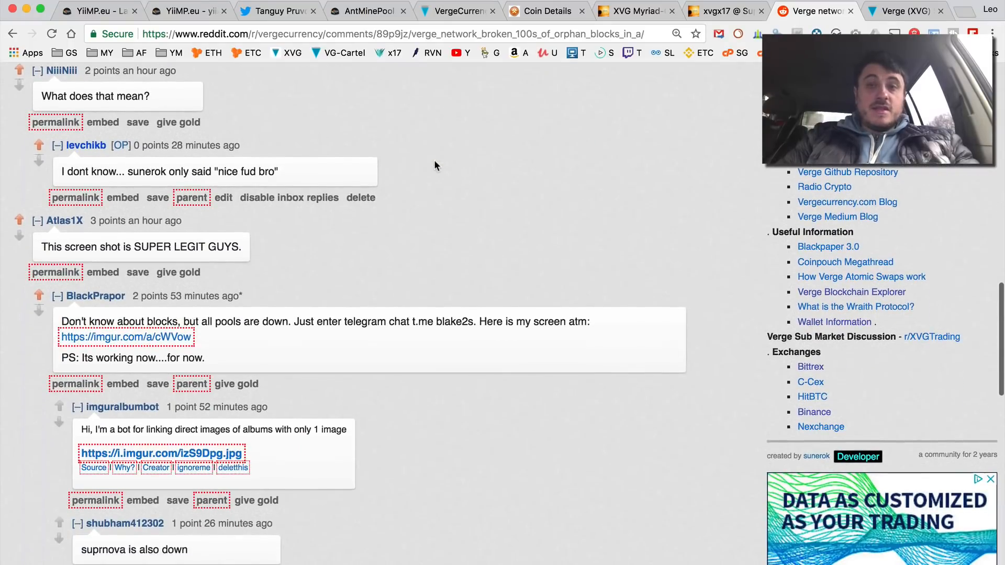
- Search the comments for 'sune' at 150% zoom and scroll to sunerok's "nice fud, bro." reply
{"action": "scroll", "scroll_direction": "down", "scroll_amount": 3}
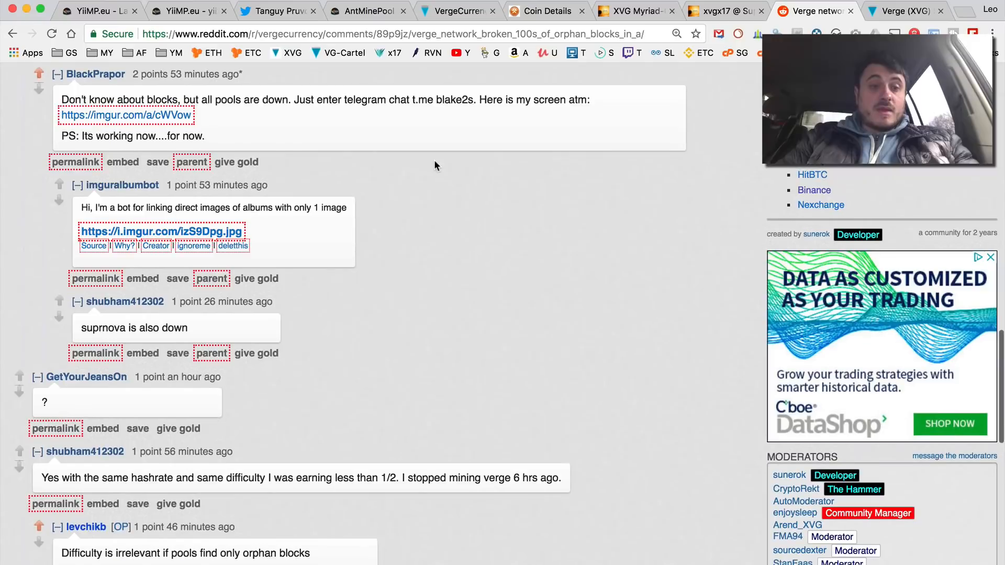
{"action": "scroll", "scroll_direction": "down", "scroll_amount": 3}
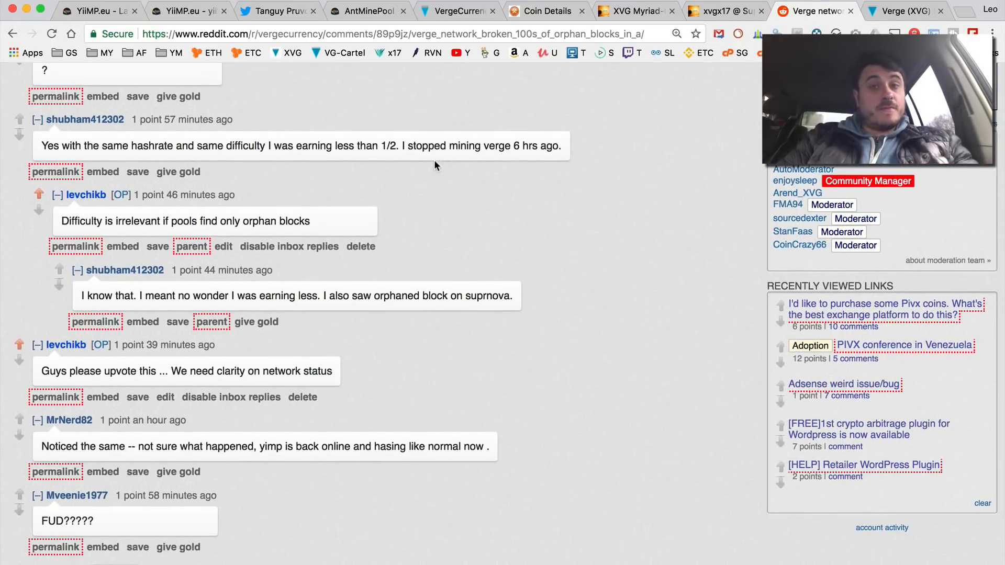
{"action": "scroll", "scroll_direction": "down", "scroll_amount": 3}
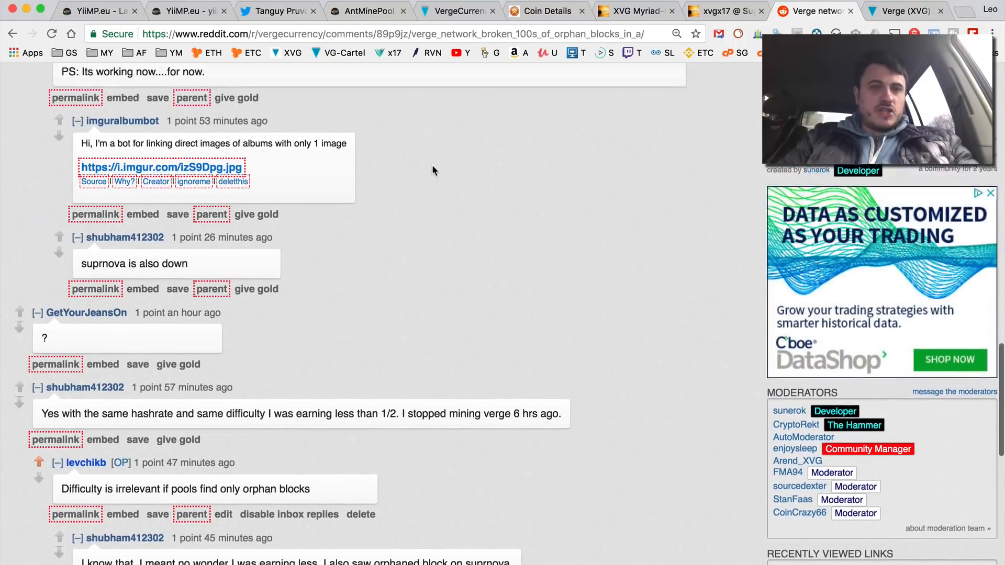
{"action": "scroll", "scroll_direction": "up", "scroll_amount": 3}
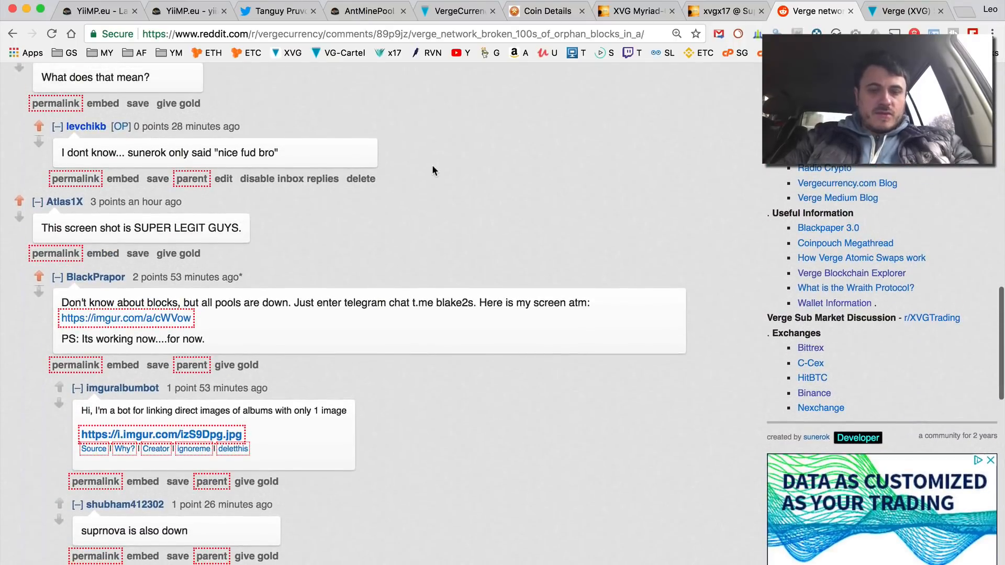
{"action": "scroll", "scroll_direction": "down", "scroll_amount": 3}
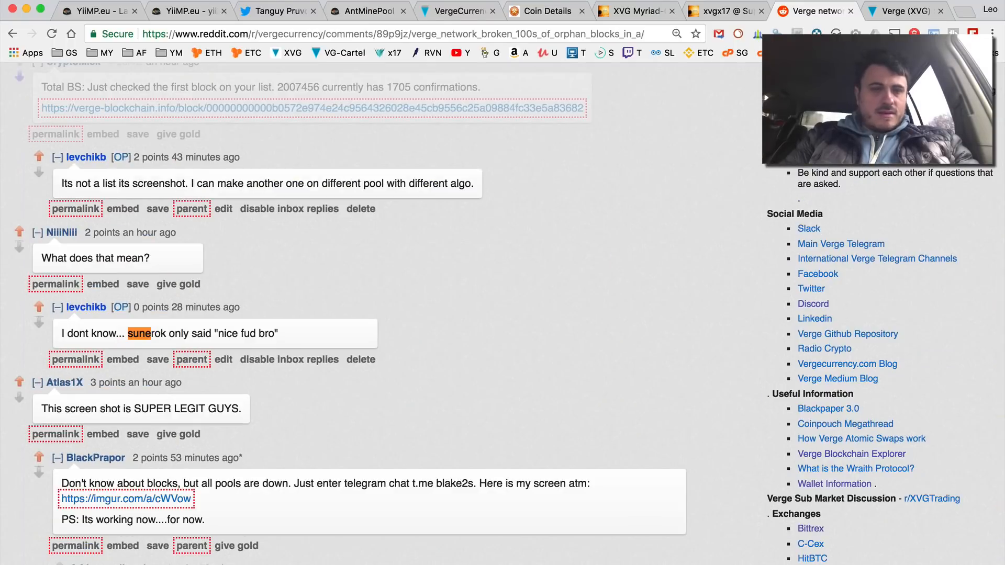
{"action": "scroll", "scroll_direction": "down", "scroll_amount": 3}
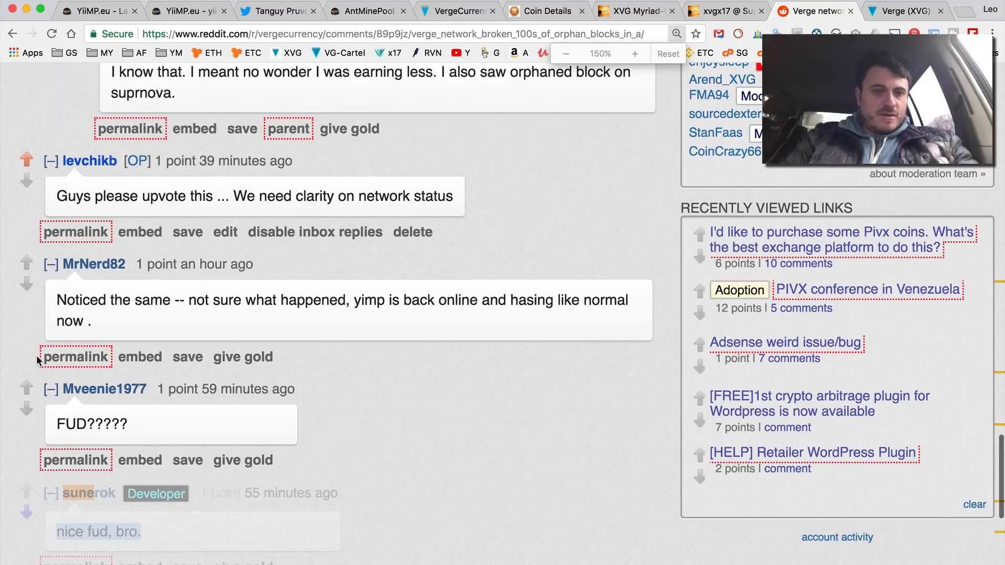
{"action": "left_click", "coordinate": [26, 493]}
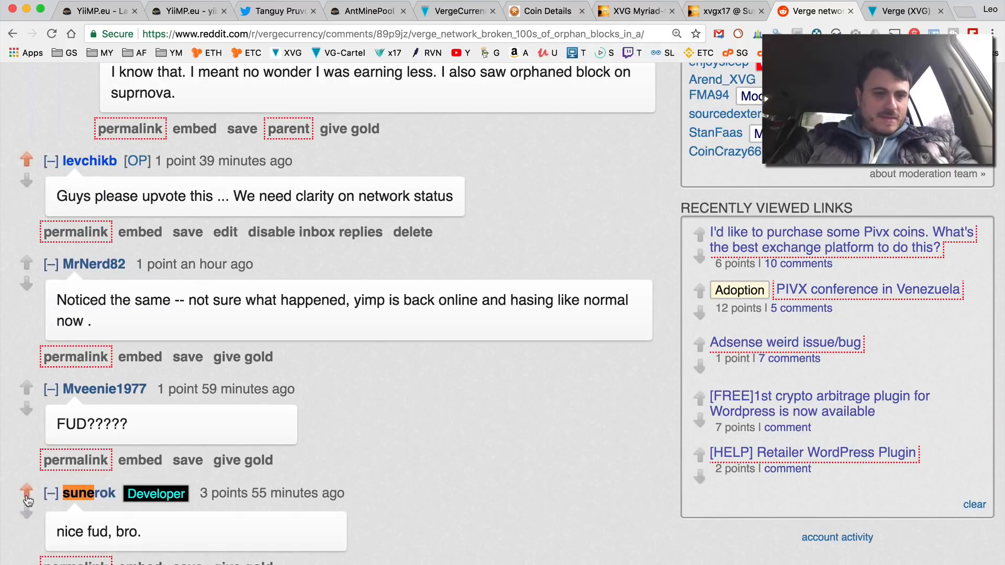
{"action": "scroll", "scroll_direction": "down", "scroll_amount": 3}
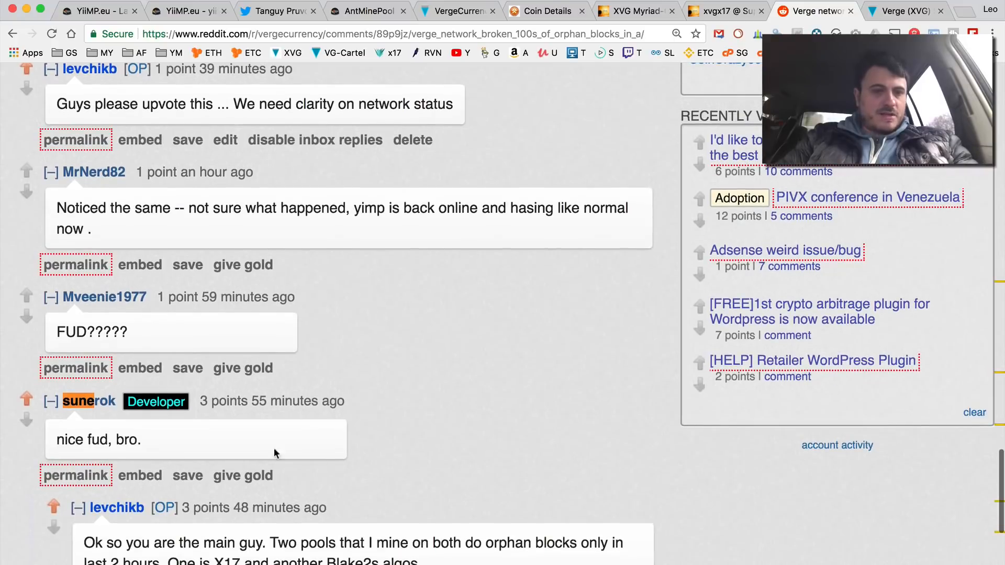
{"action": "scroll", "scroll_direction": "down", "scroll_amount": 3}
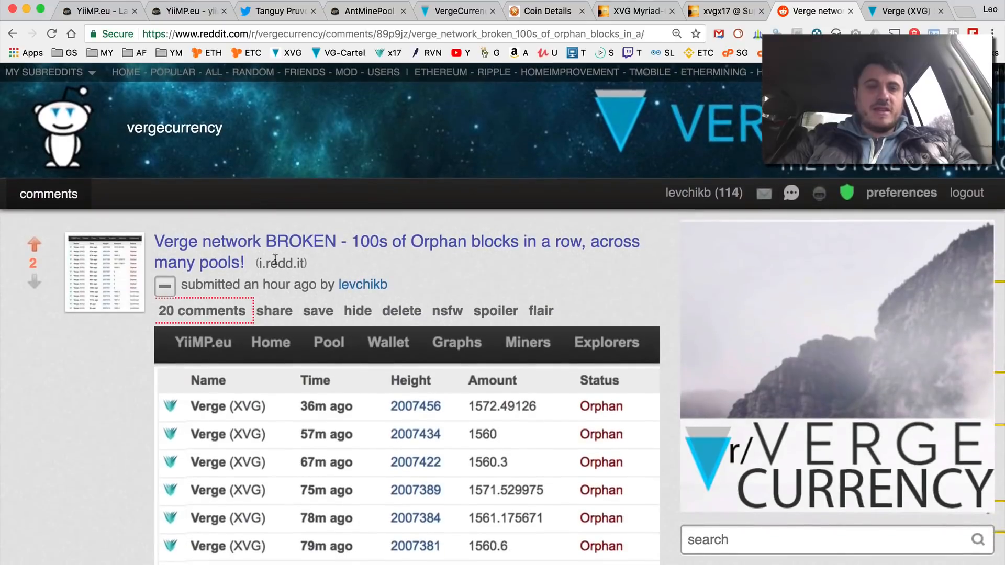
{"action": "mouse_move", "coordinate": [269, 154]}
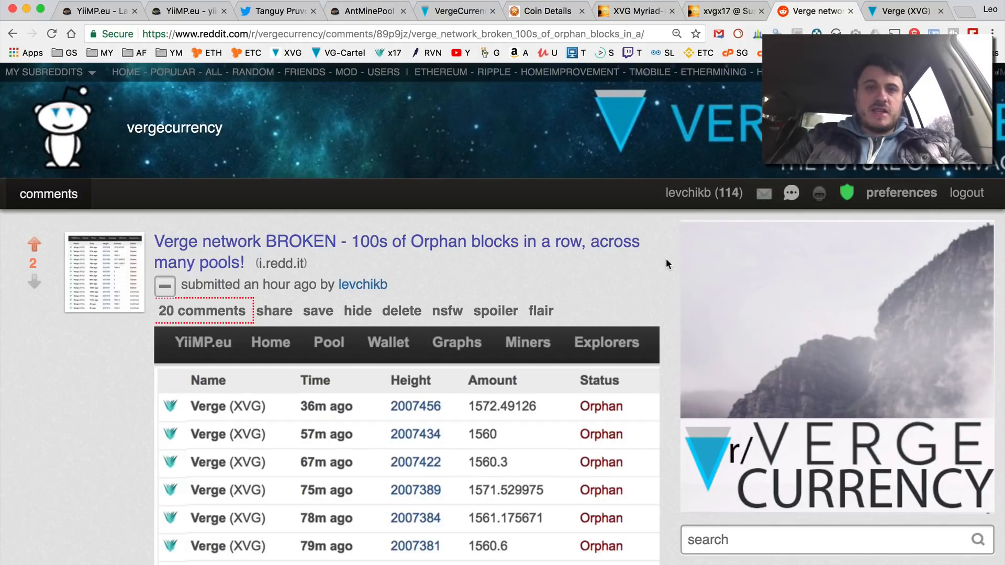
{"action": "mouse_move", "coordinate": [467, 187]}
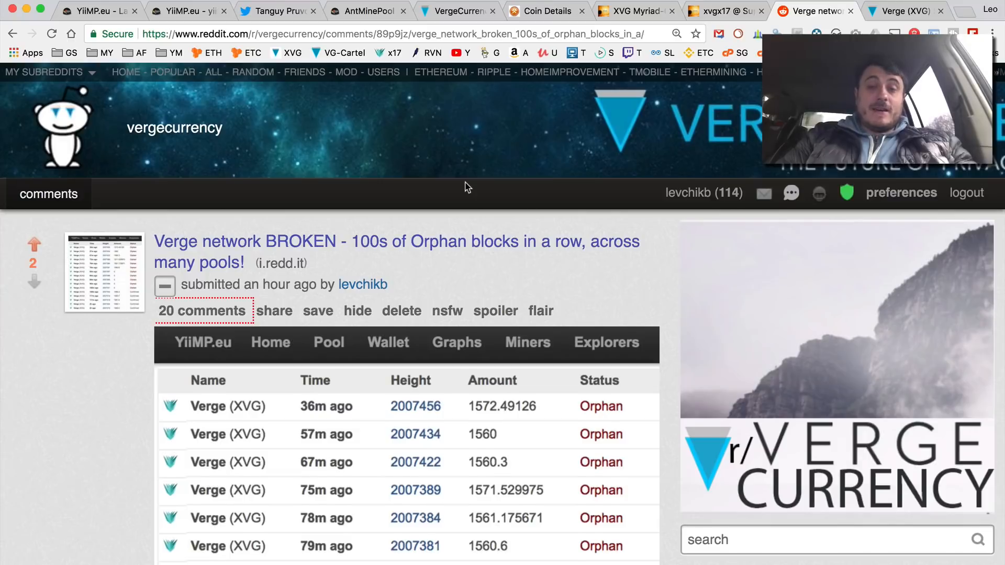
- View the developer's tweet about the attack, then move on to the YiiMP pool home page
{"action": "scroll", "scroll_direction": "down", "scroll_amount": 3}
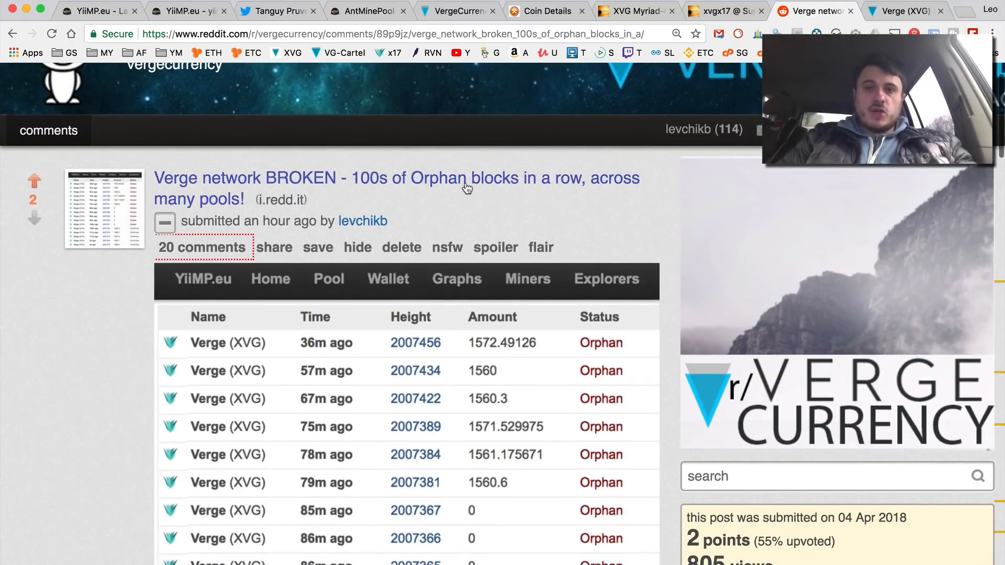
{"action": "left_click", "coordinate": [276, 10]}
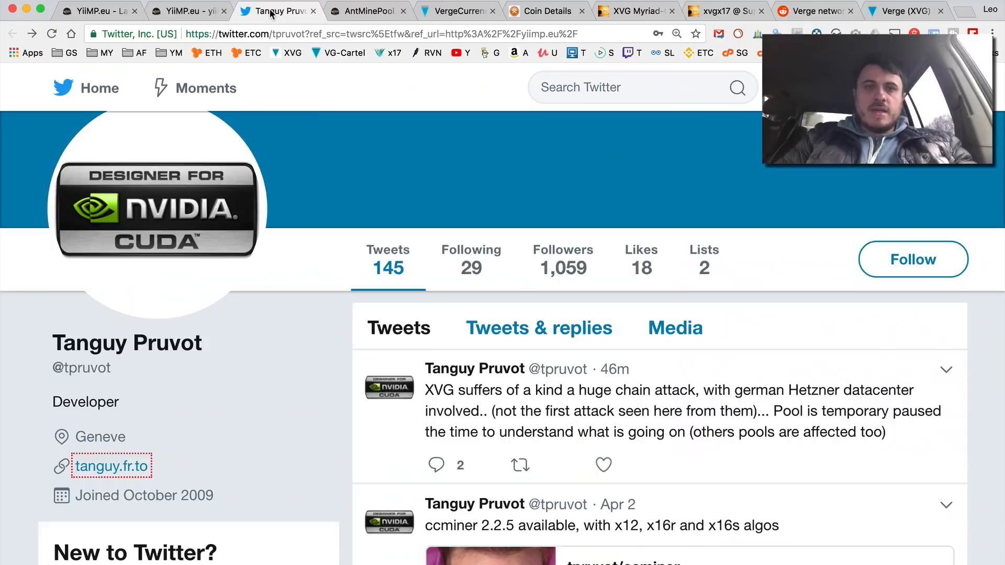
{"action": "left_click", "coordinate": [186, 11]}
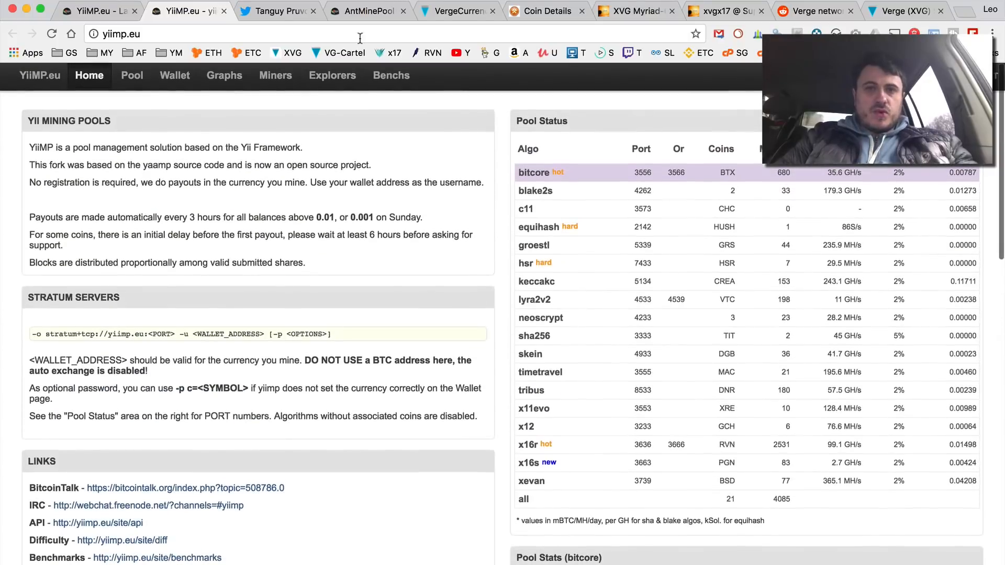
- Show the Verge wallet's payouts, earnings and collapsing 24-hour x17 hashrate chart
{"action": "left_click", "coordinate": [174, 75]}
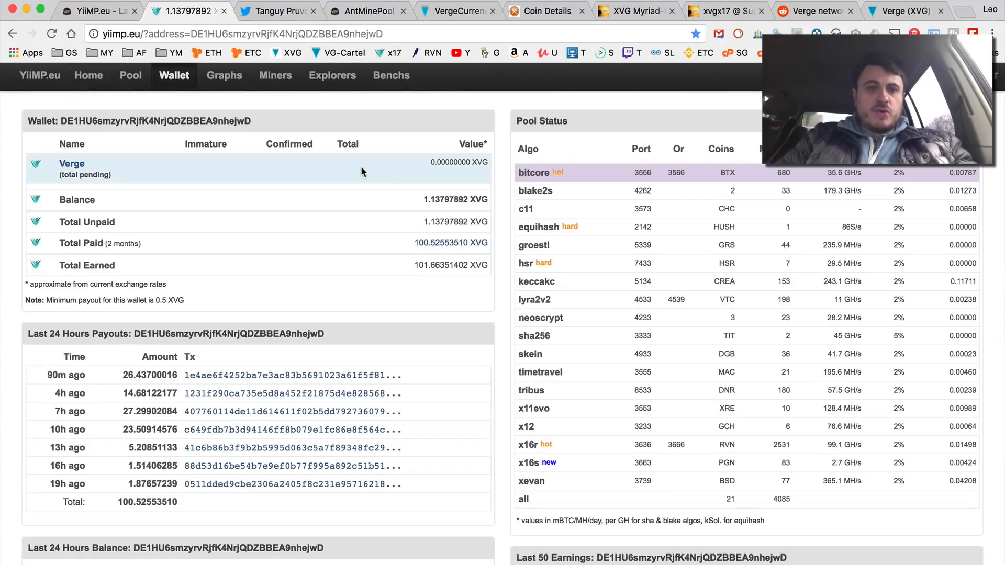
{"action": "scroll", "scroll_direction": "down", "scroll_amount": 3}
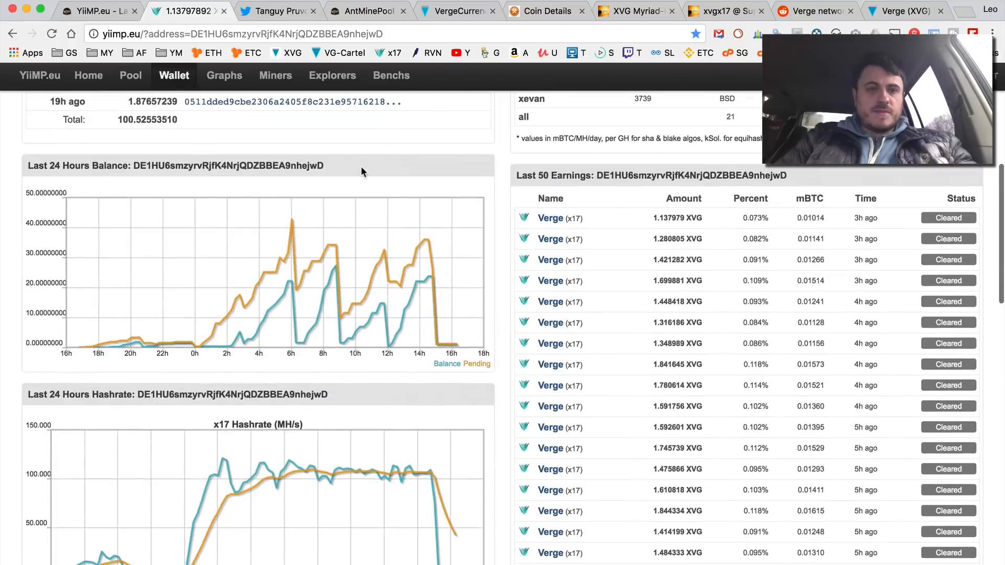
{"action": "scroll", "scroll_direction": "down", "scroll_amount": 3}
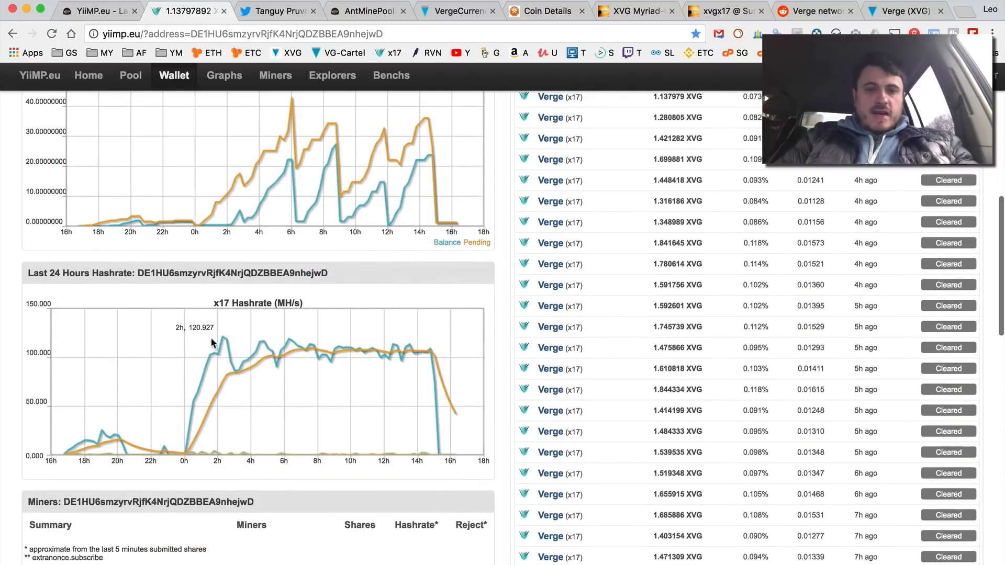
{"action": "mouse_move", "coordinate": [432, 353]}
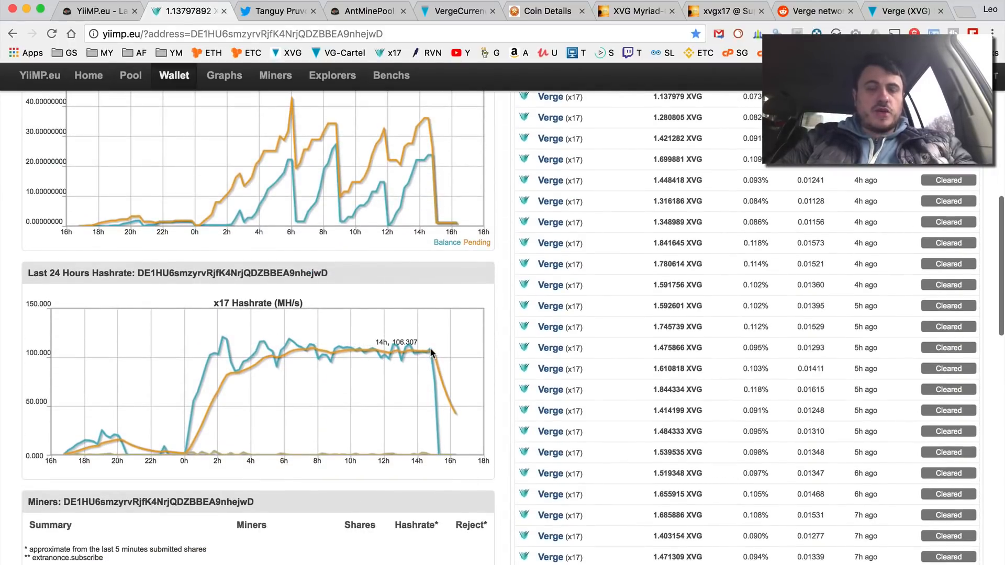
{"action": "scroll", "scroll_direction": "down", "scroll_amount": 3}
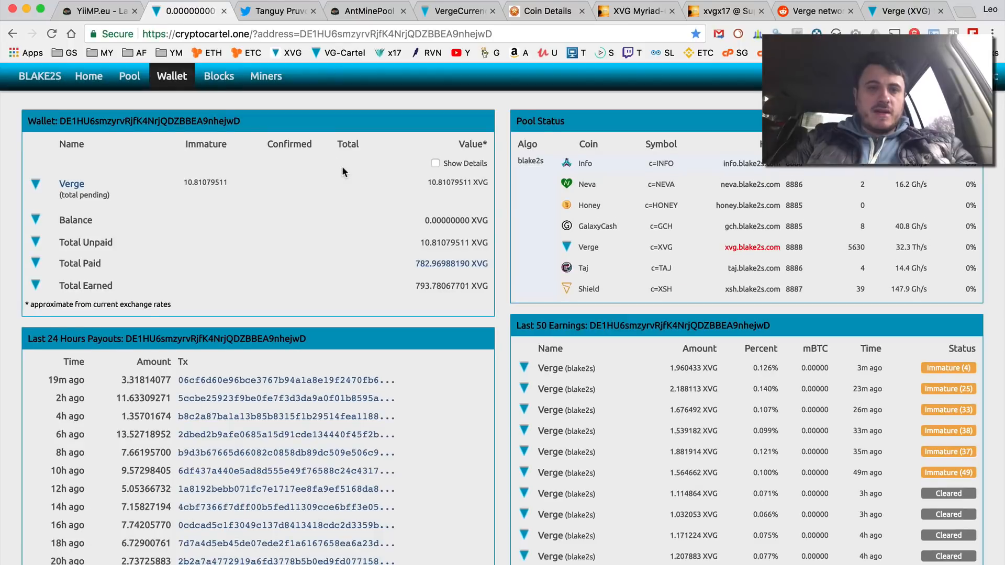
{"action": "scroll", "scroll_direction": "down", "scroll_amount": 3}
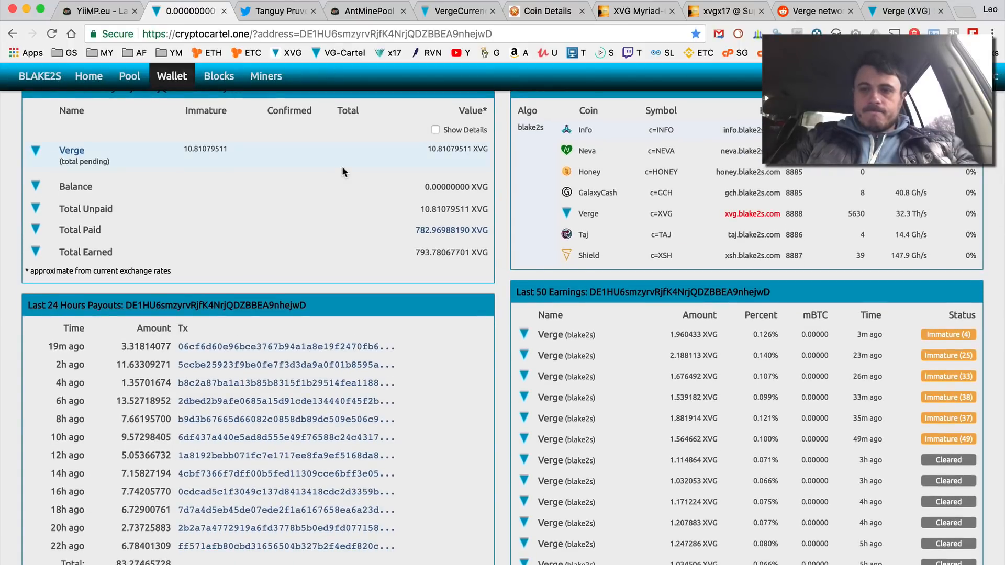
{"action": "scroll", "scroll_direction": "down", "scroll_amount": 3}
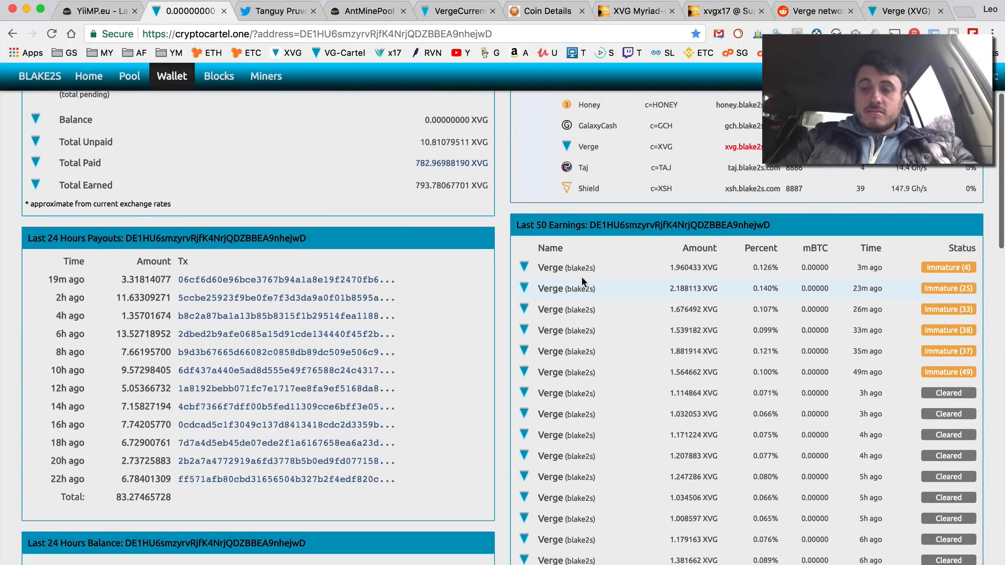
{"action": "scroll", "scroll_direction": "down", "scroll_amount": 3}
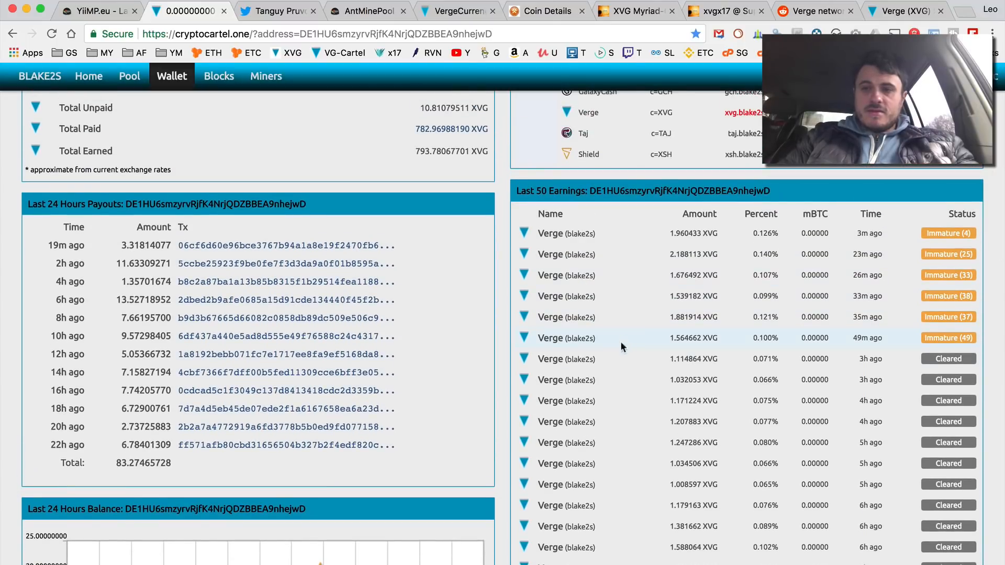
{"action": "scroll", "scroll_direction": "down", "scroll_amount": 3}
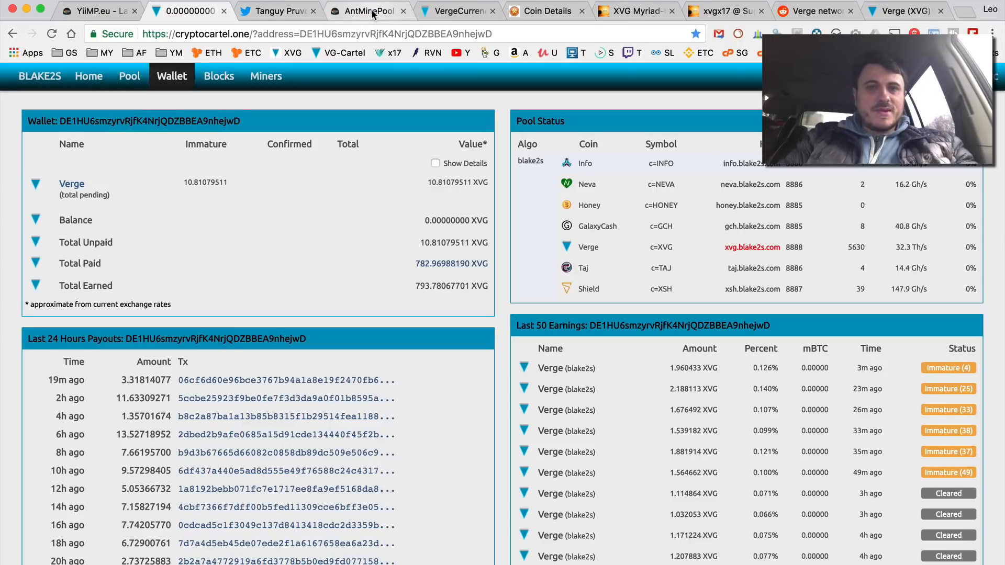
- Compare AntMinePool's and YiiMP's orphaned Verge block lists, then return to the CryptoCartel wallet
{"action": "left_click", "coordinate": [368, 10]}
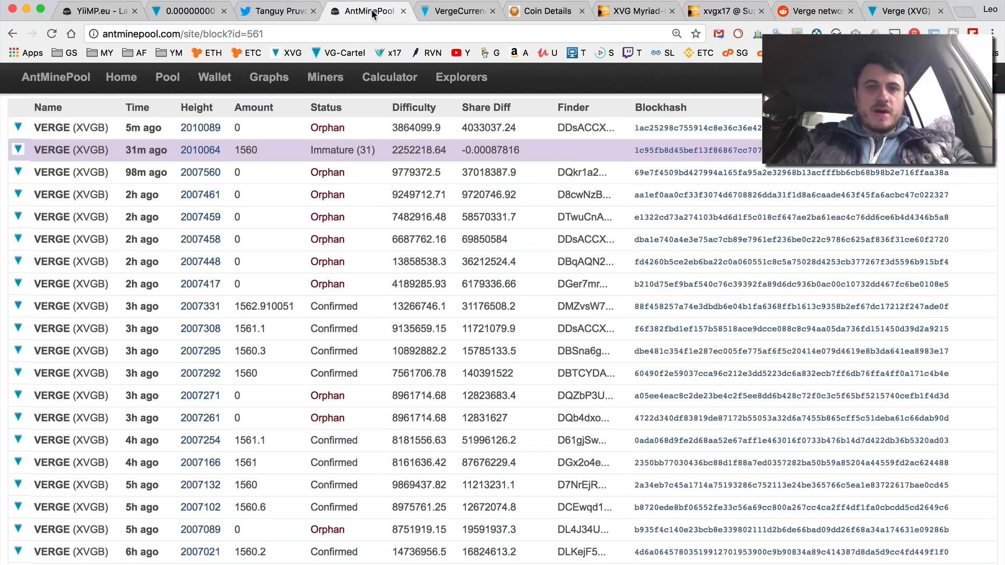
{"action": "left_click", "coordinate": [97, 10]}
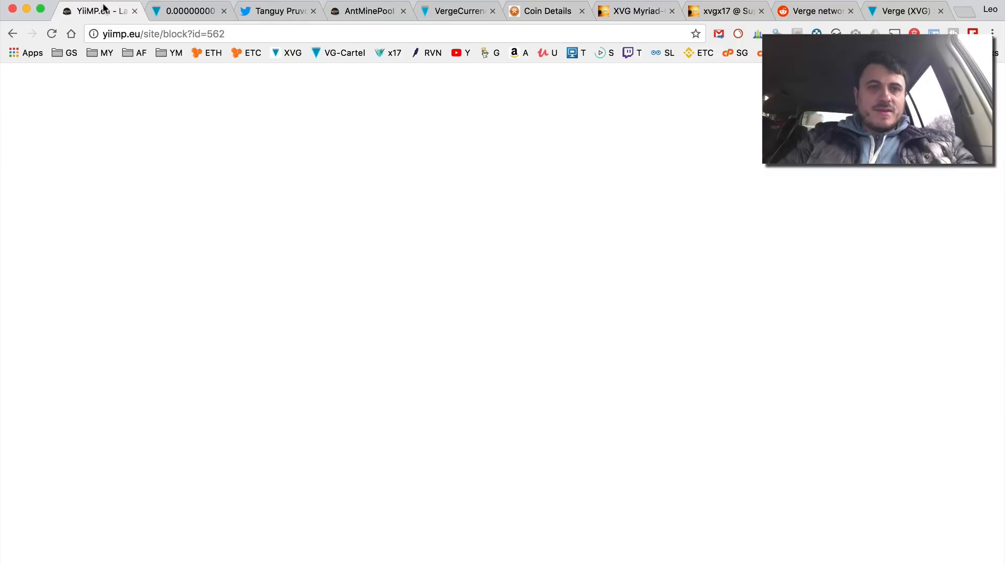
{"action": "mouse_move", "coordinate": [167, 176]}
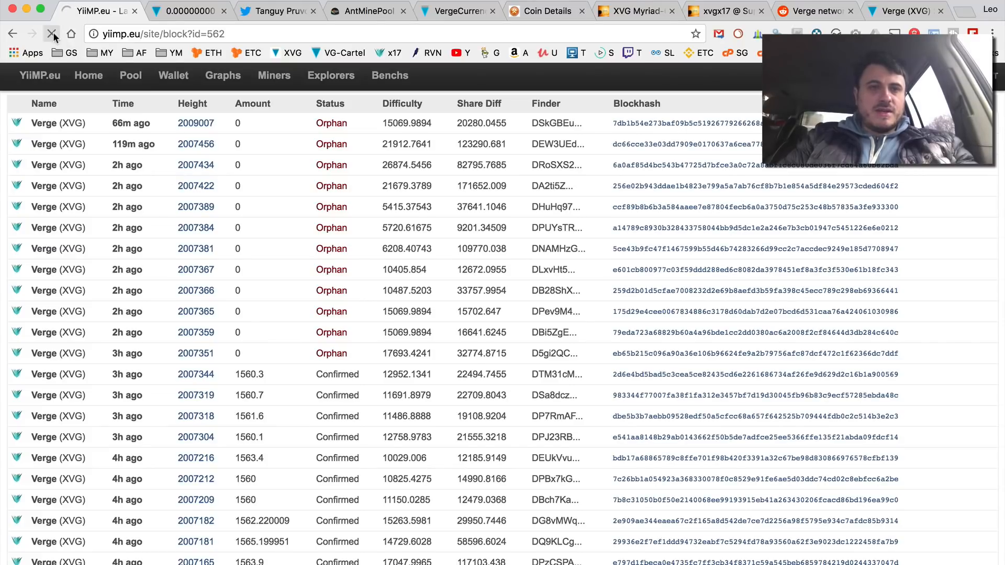
{"action": "left_click", "coordinate": [51, 33]}
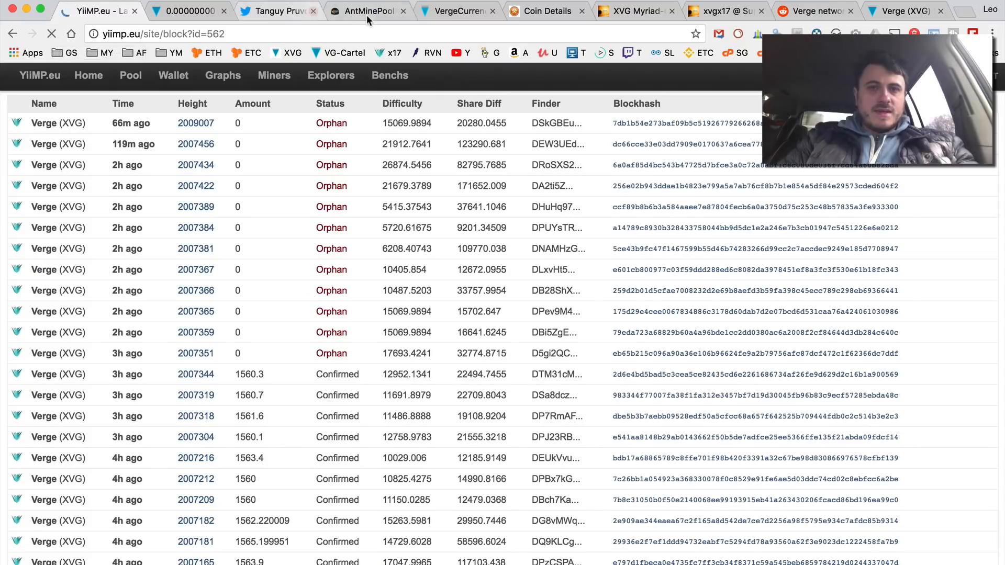
{"action": "left_click", "coordinate": [186, 10]}
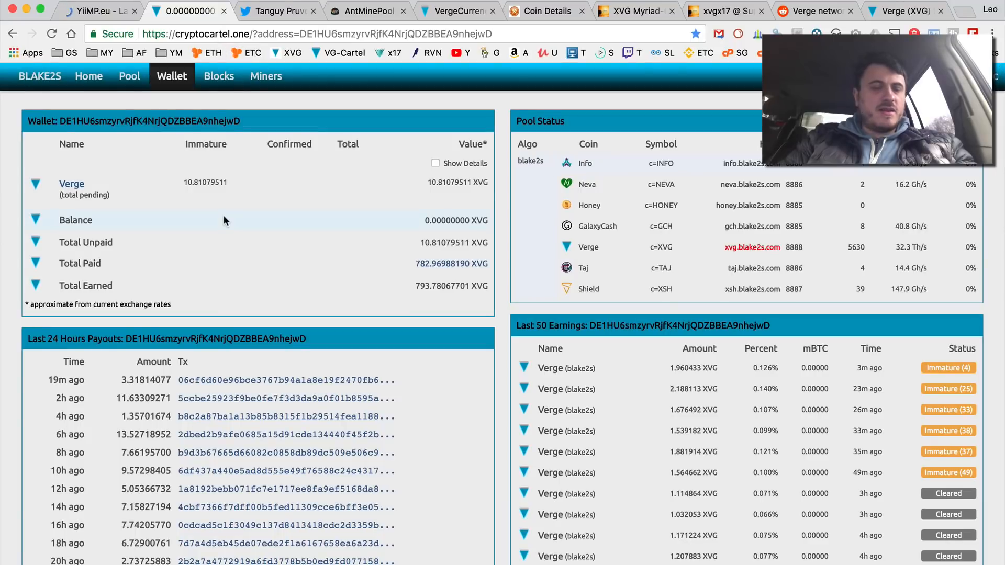
- Look through the CryptoCartel blake2s wallet's earnings, then return to YiiMP's orphaned Verge block list
{"action": "scroll", "scroll_direction": "down", "scroll_amount": 3}
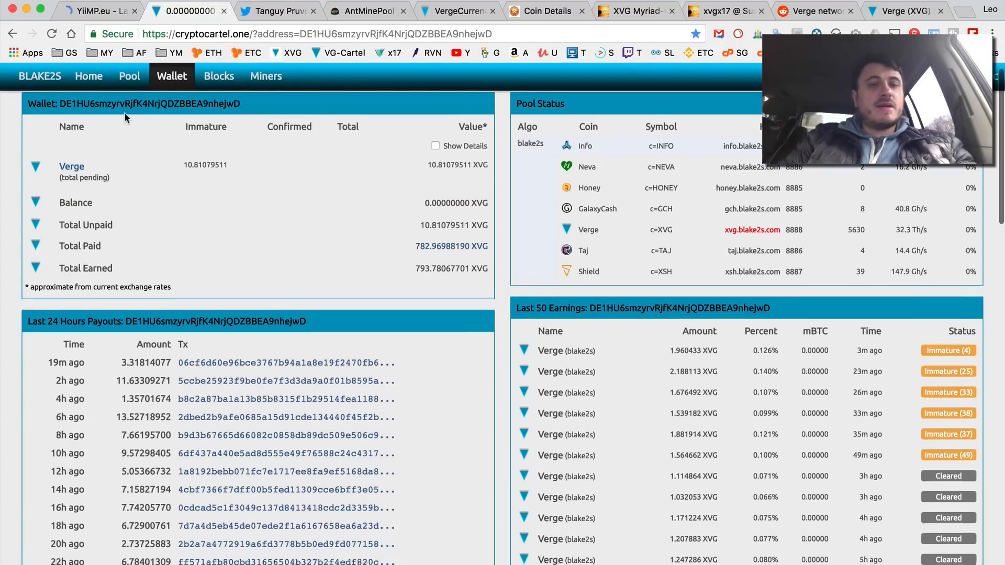
{"action": "scroll", "scroll_direction": "down", "scroll_amount": 3}
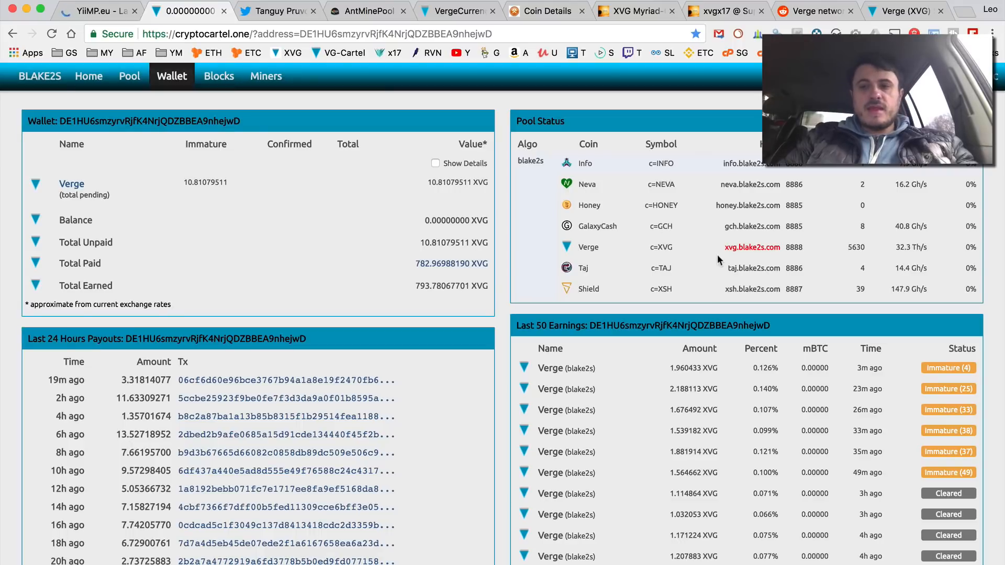
{"action": "mouse_move", "coordinate": [601, 258]}
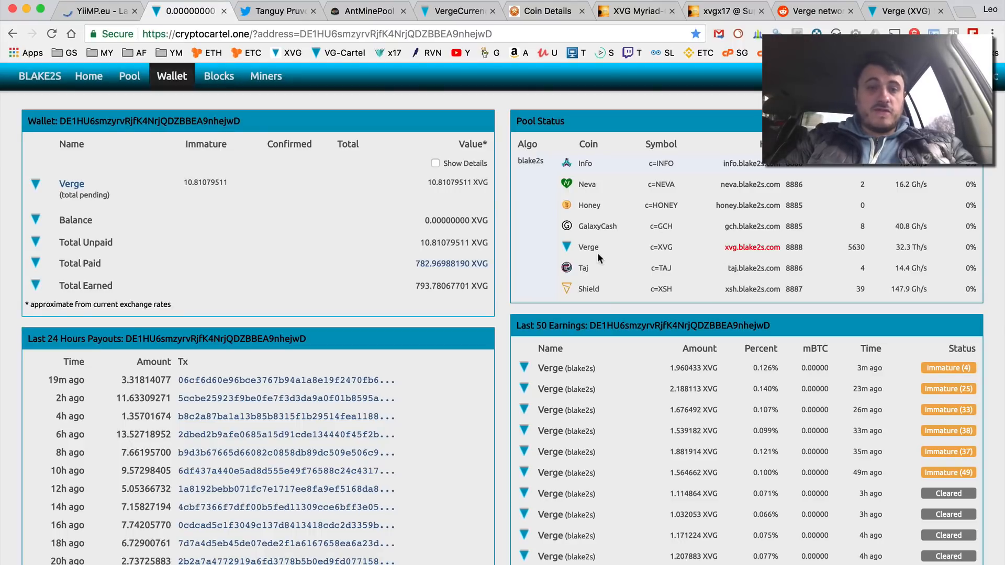
{"action": "scroll", "scroll_direction": "down", "scroll_amount": 3}
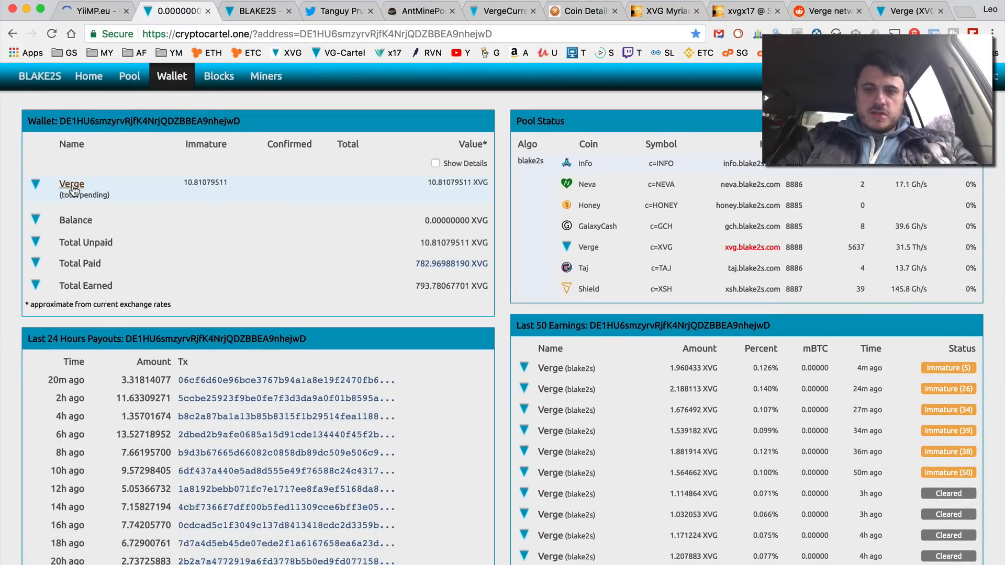
{"action": "left_click", "coordinate": [90, 10]}
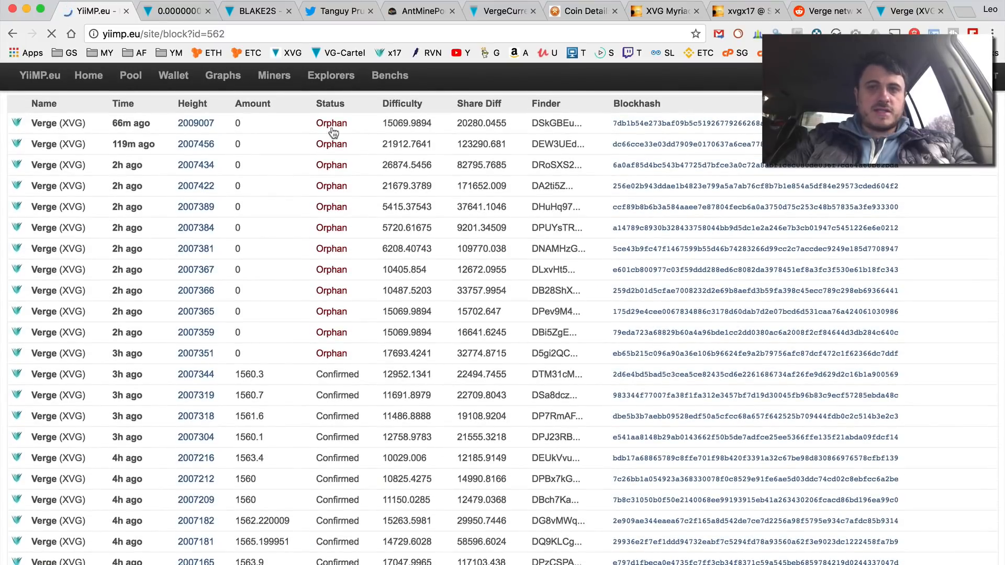
{"action": "mouse_move", "coordinate": [355, 156]}
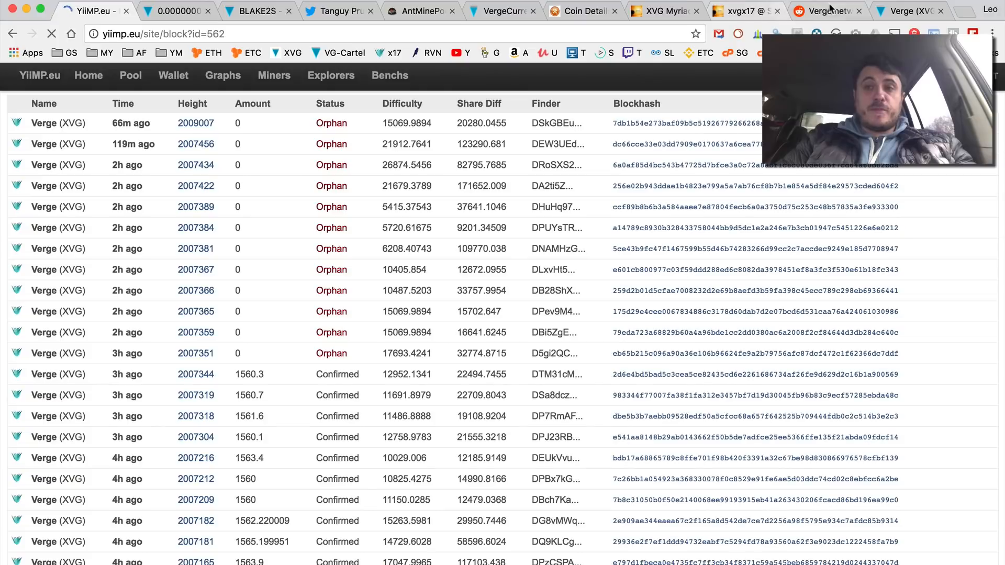
- Switch from YiiMP's block list to the r/vergecurrency subreddit front page
{"action": "left_click", "coordinate": [827, 11]}
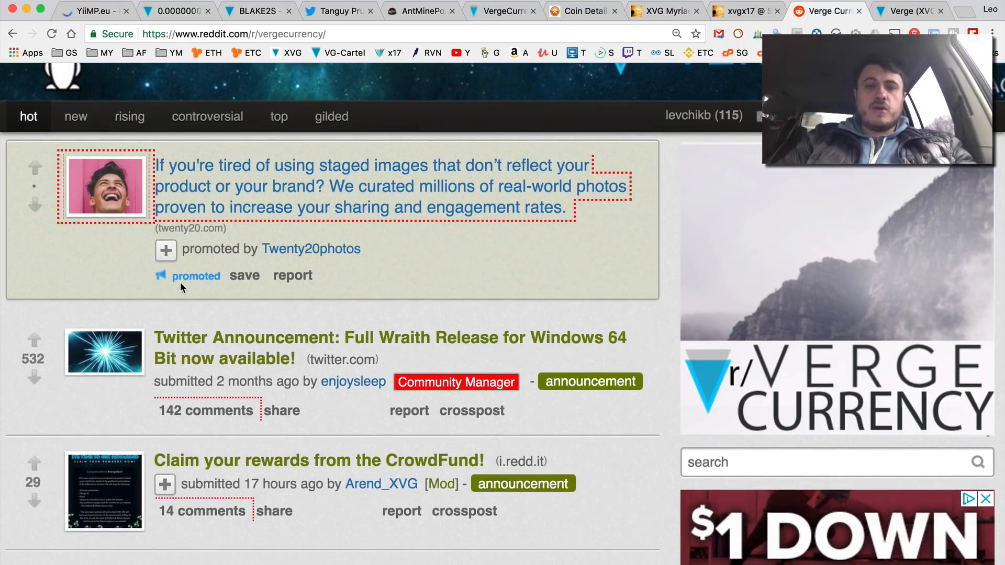
{"action": "scroll", "scroll_direction": "down", "scroll_amount": 3}
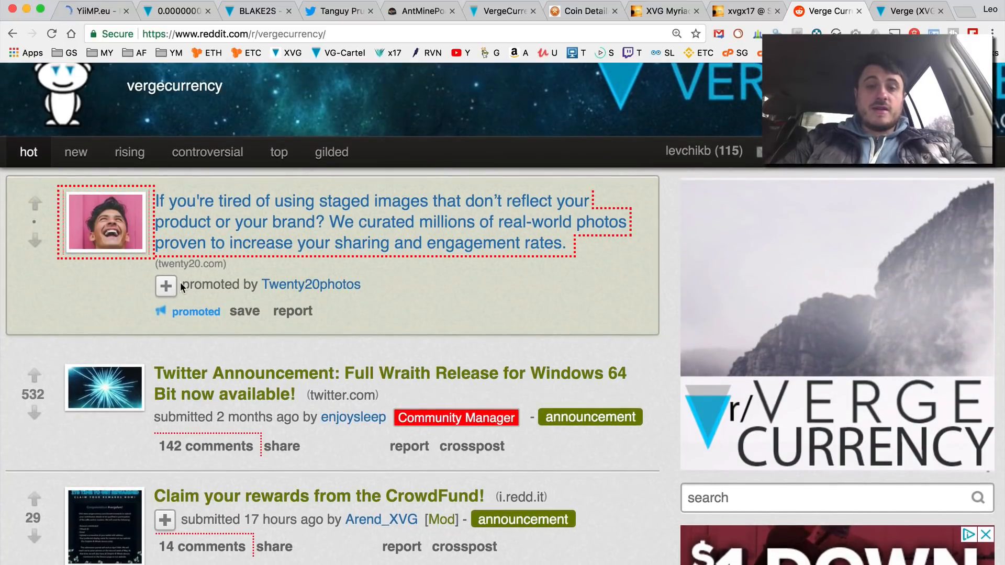
{"action": "scroll", "scroll_direction": "down", "scroll_amount": 3}
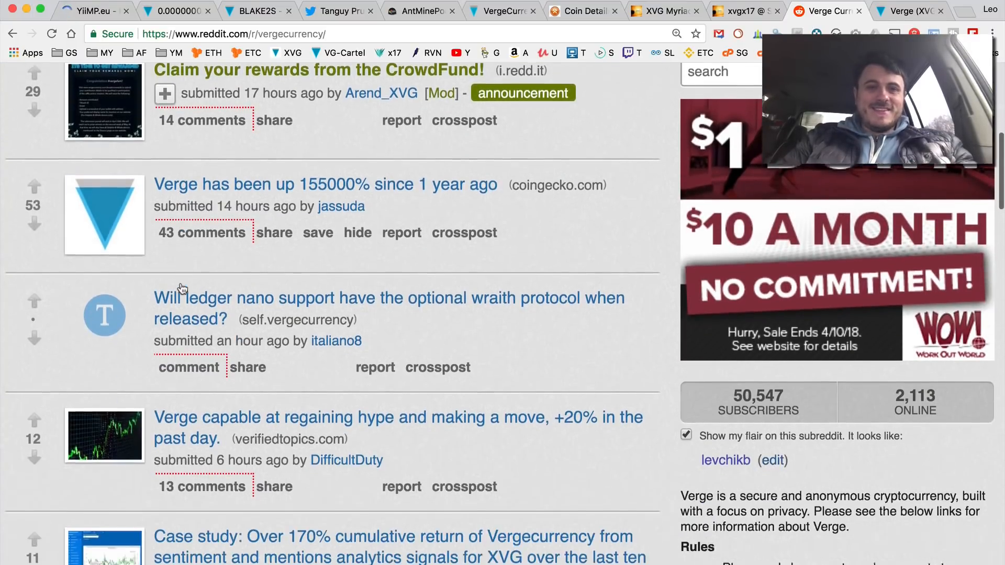
{"action": "scroll", "scroll_direction": "down", "scroll_amount": 3}
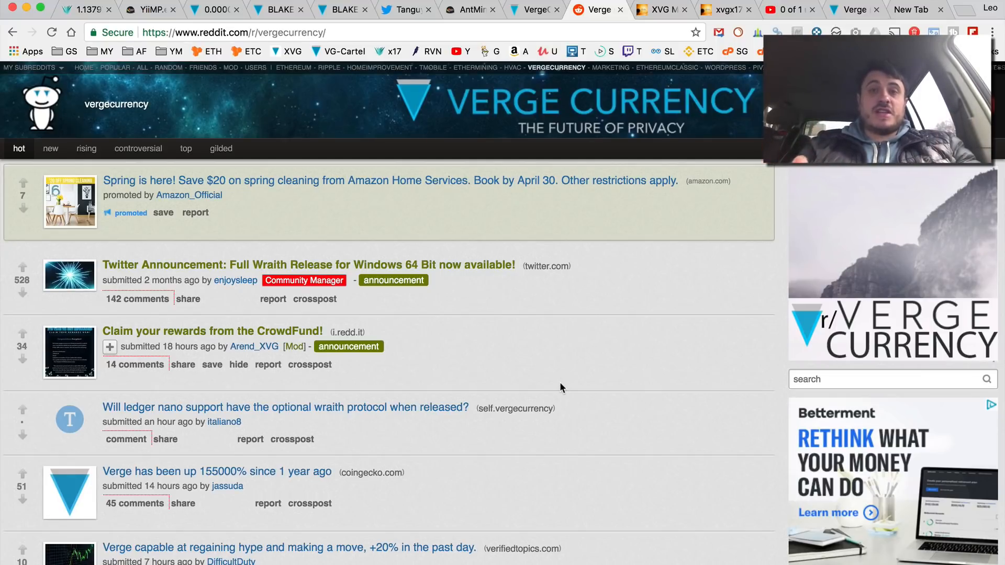
- Open the 'Orphan Blocks on multiple pools' post and look over its Suprnova pool statistics screenshot
{"action": "scroll", "scroll_direction": "down", "scroll_amount": 3}
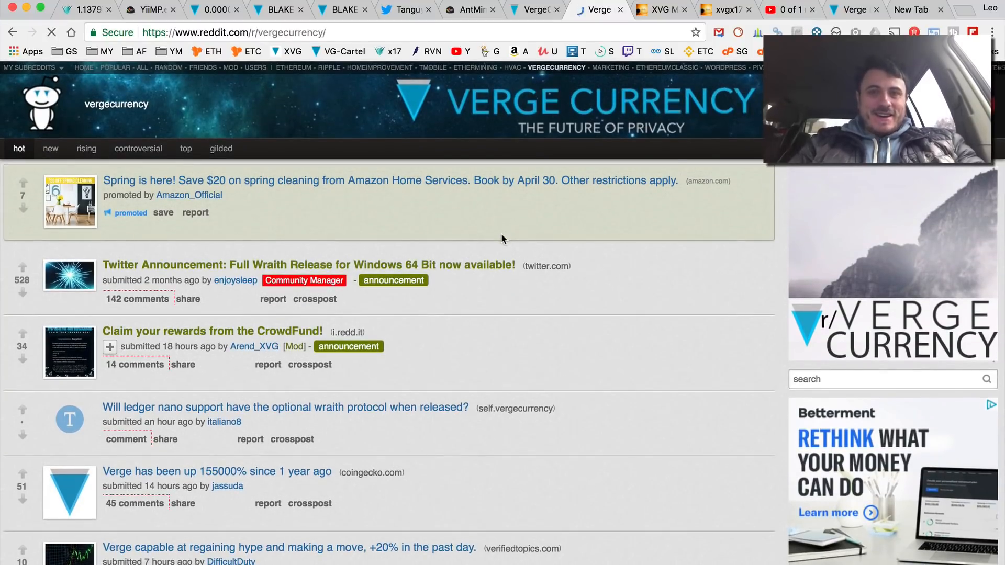
{"action": "scroll", "scroll_direction": "down", "scroll_amount": 3}
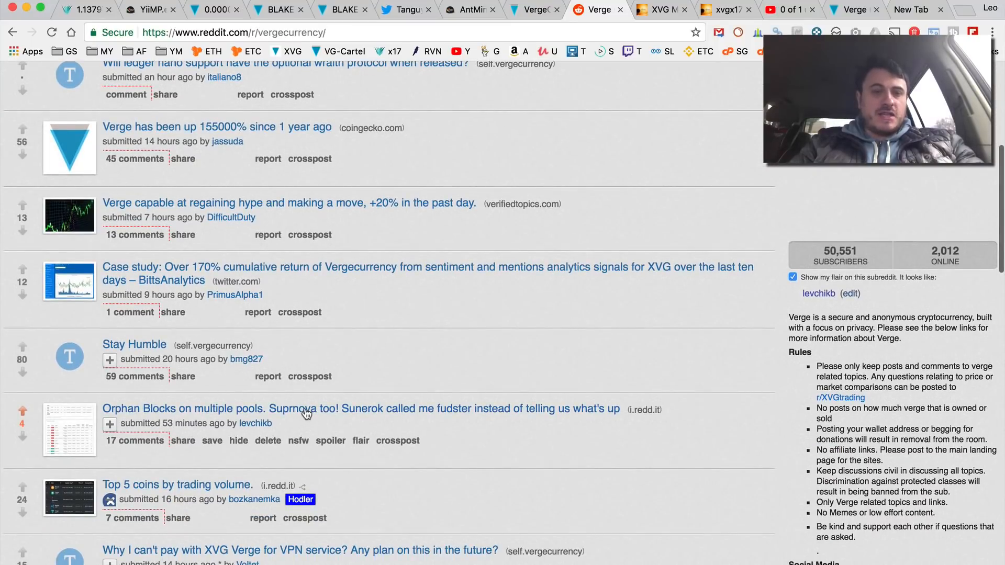
{"action": "left_click", "coordinate": [361, 409]}
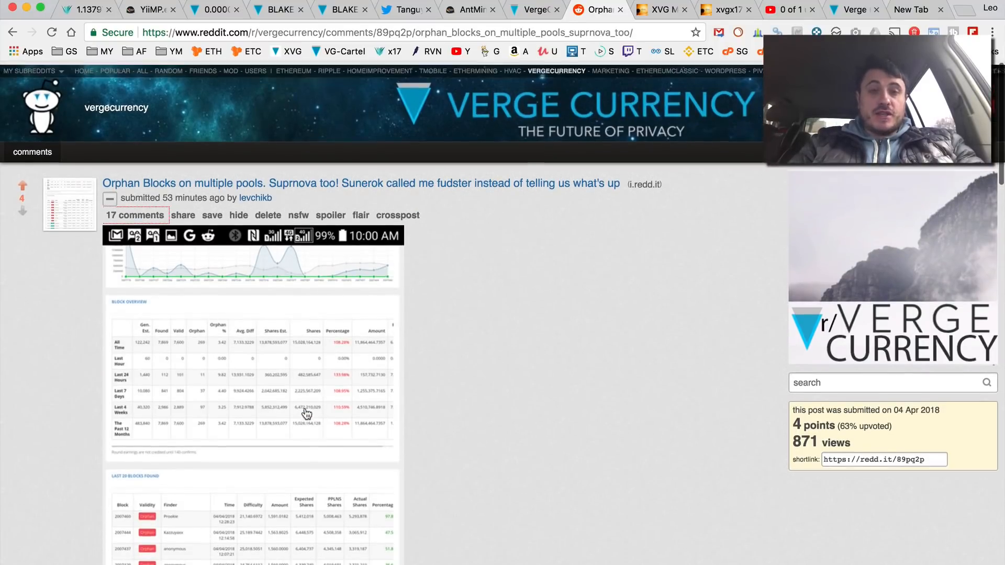
{"action": "scroll", "scroll_direction": "down", "scroll_amount": 3}
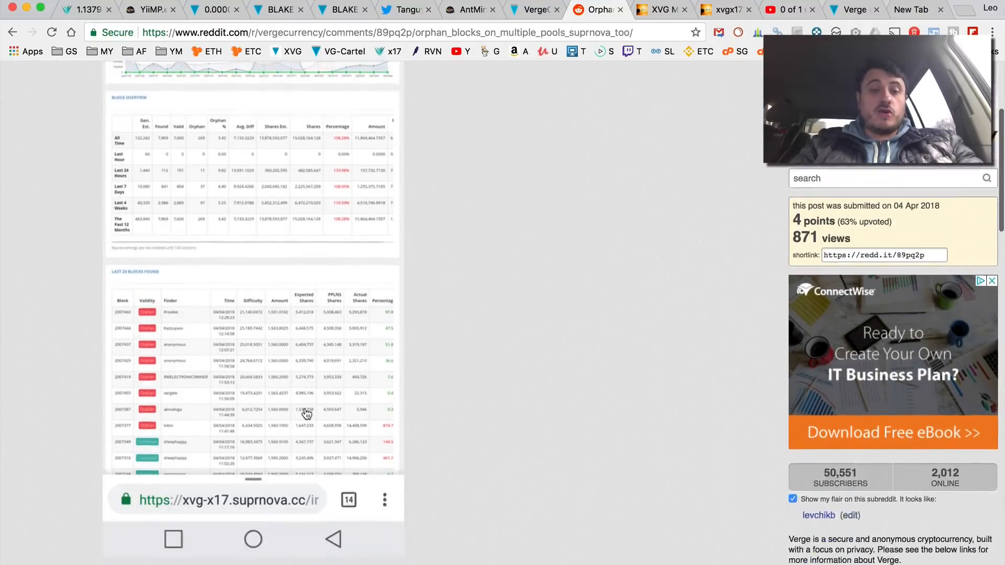
{"action": "scroll", "scroll_direction": "down", "scroll_amount": 3}
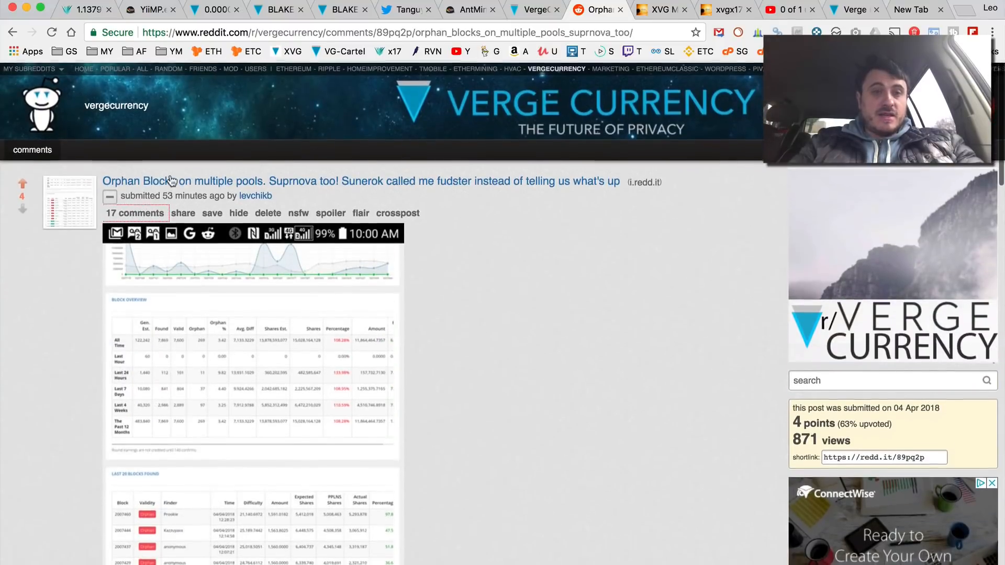
{"action": "scroll", "scroll_direction": "down", "scroll_amount": 3}
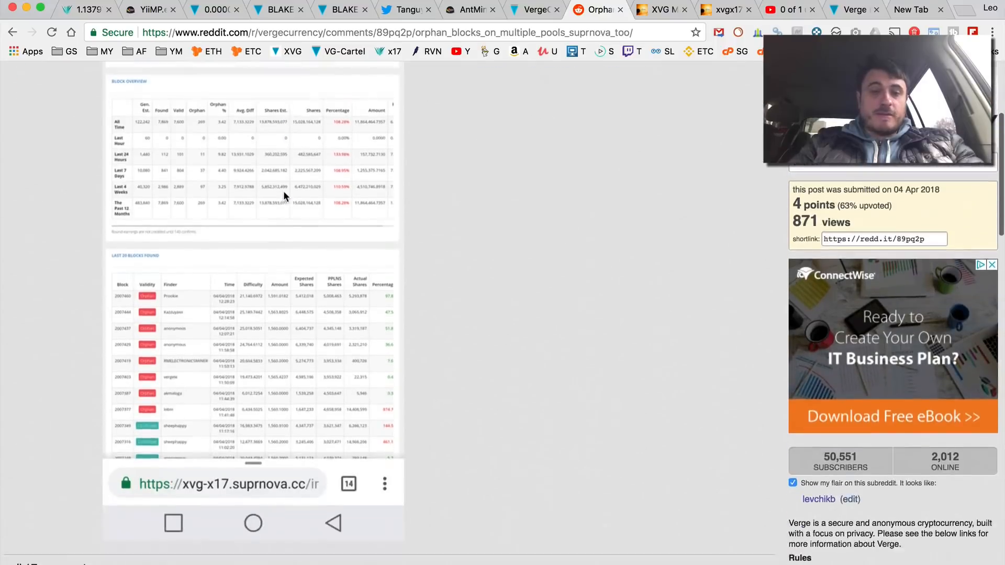
{"action": "scroll", "scroll_direction": "down", "scroll_amount": 3}
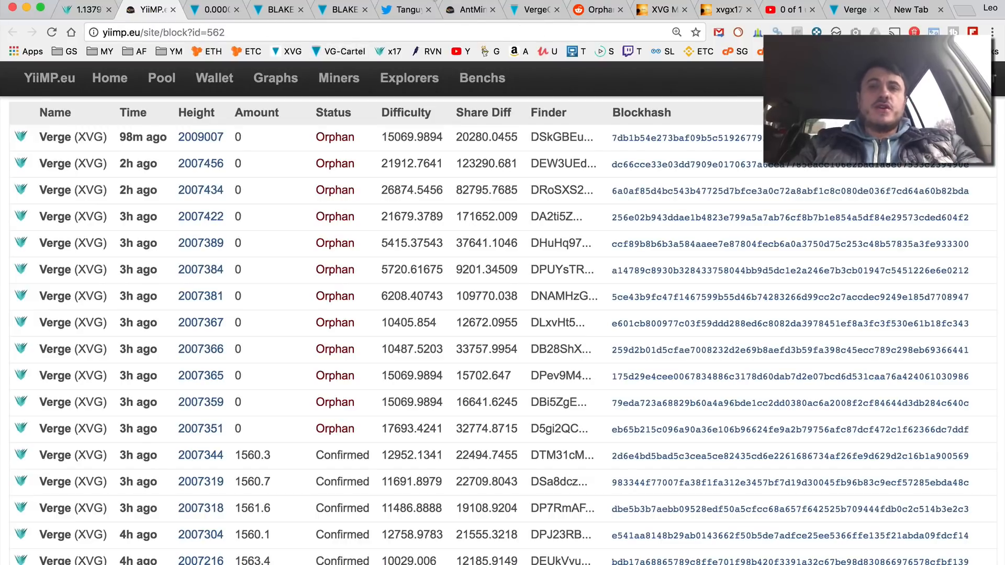
- Read sunerok's reply asking why zpool found unorphaned blocks and noting pools disabled Verge mining
{"action": "left_click", "coordinate": [593, 9]}
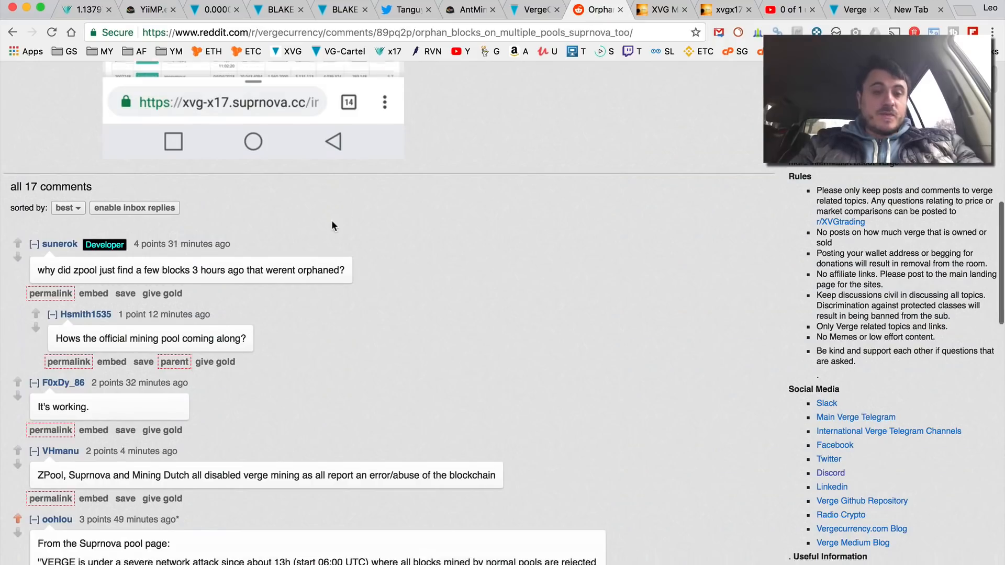
{"action": "scroll", "scroll_direction": "down", "scroll_amount": 3}
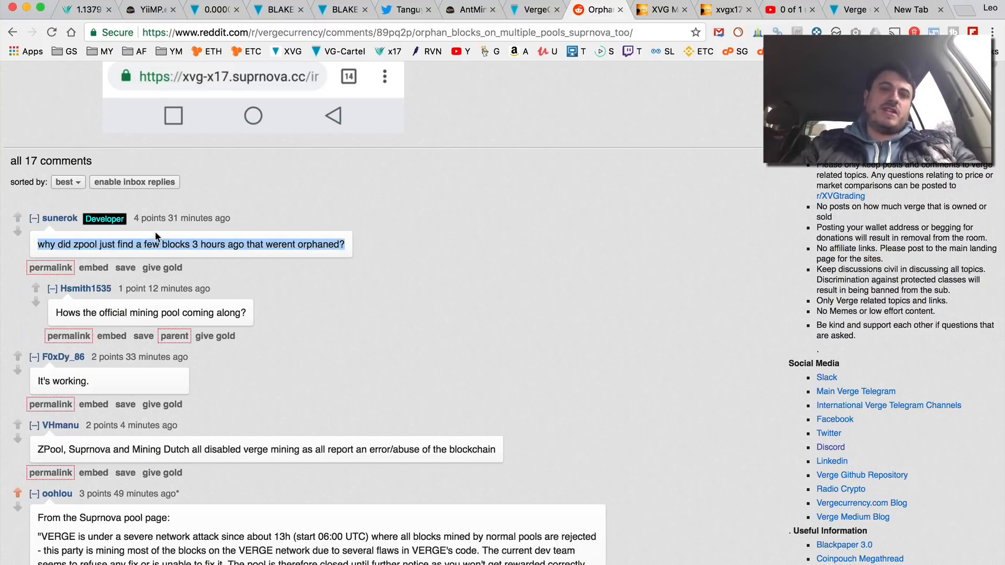
{"action": "left_click", "coordinate": [396, 257]}
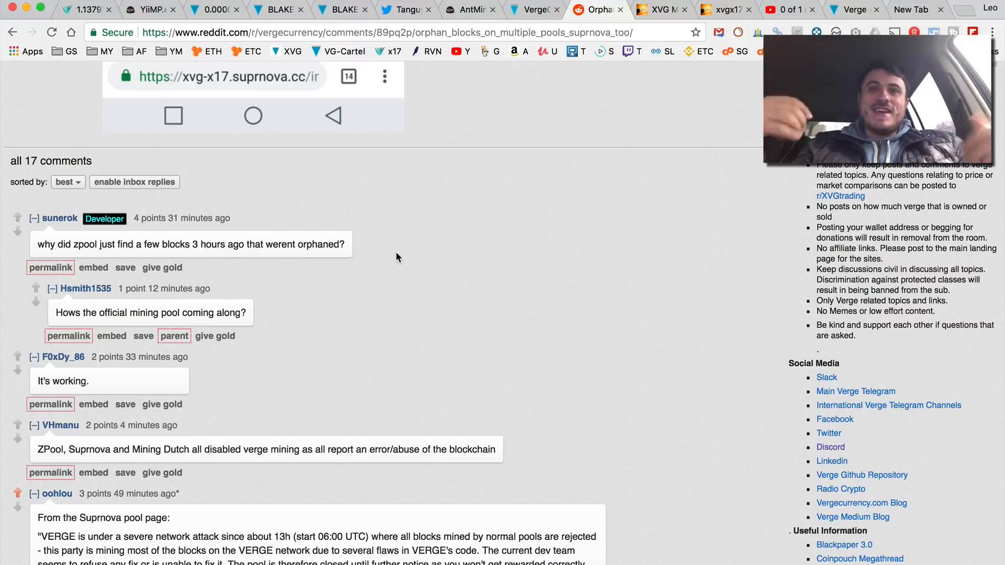
{"action": "mouse_move", "coordinate": [435, 308]}
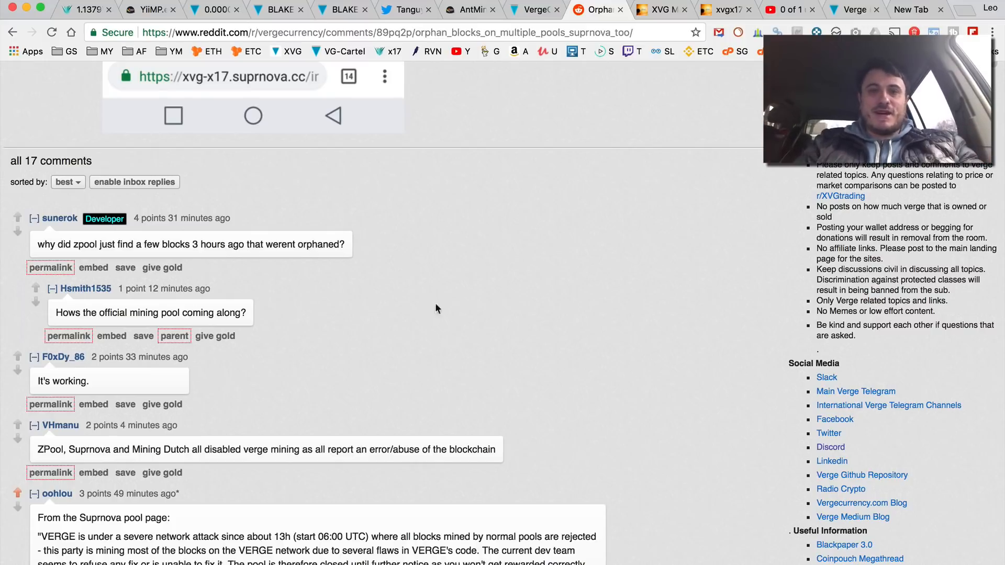
{"action": "scroll", "scroll_direction": "down", "scroll_amount": 3}
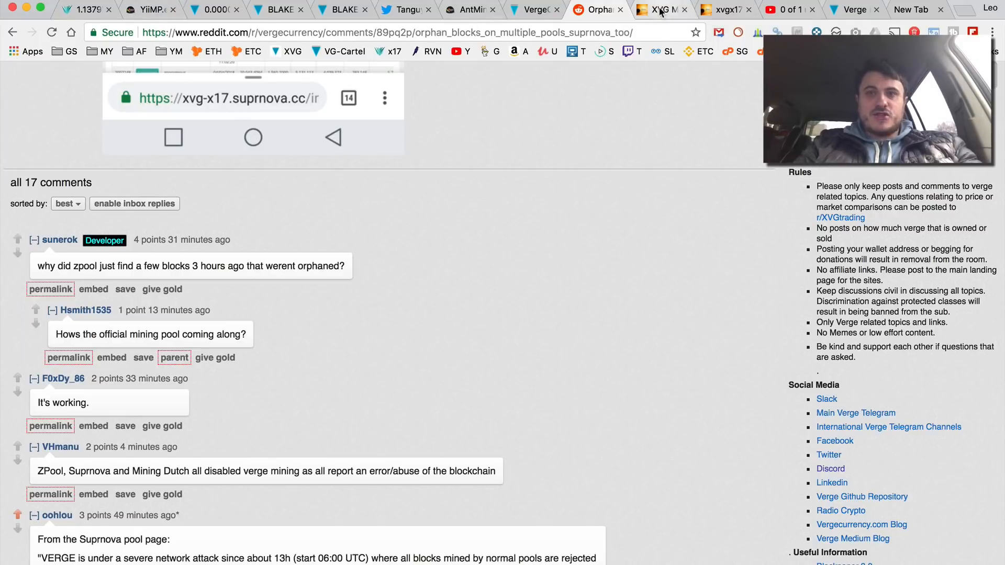
- Check Suprnova's Verge network attack notice, then return to r/vergecurrency's post list with the orphan-blocks post
{"action": "left_click", "coordinate": [659, 10]}
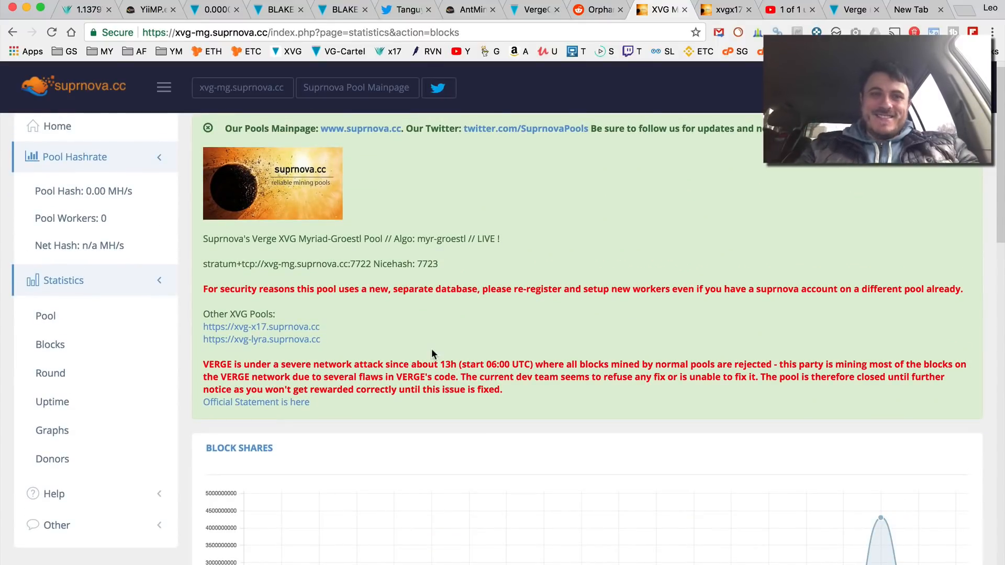
{"action": "left_click", "coordinate": [596, 10]}
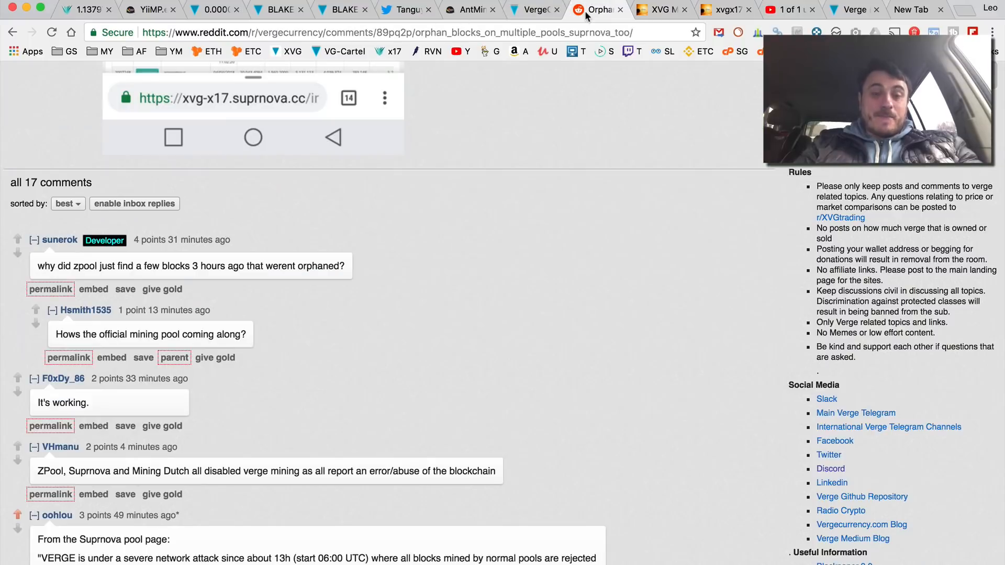
{"action": "scroll", "scroll_direction": "down", "scroll_amount": 3}
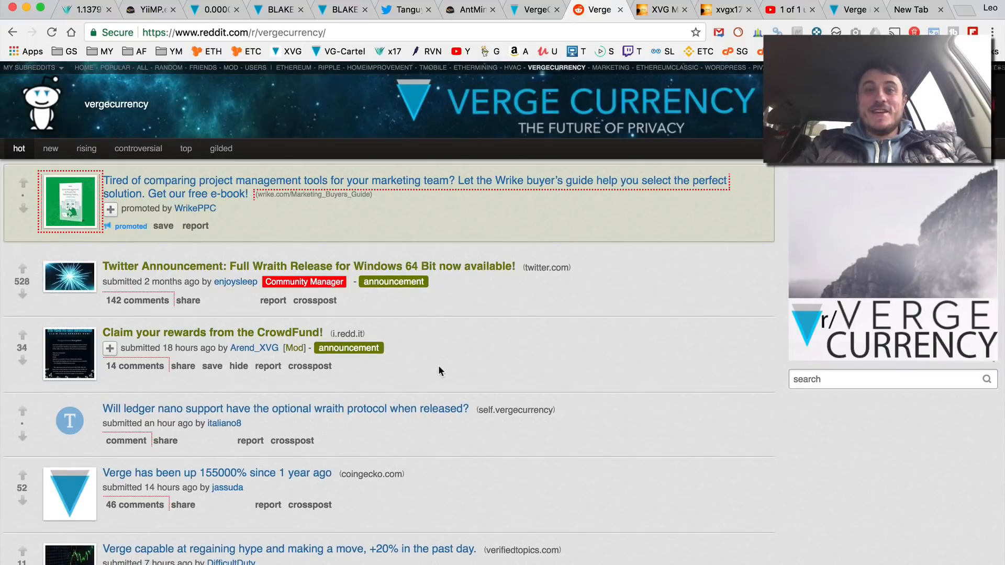
{"action": "scroll", "scroll_direction": "down", "scroll_amount": 3}
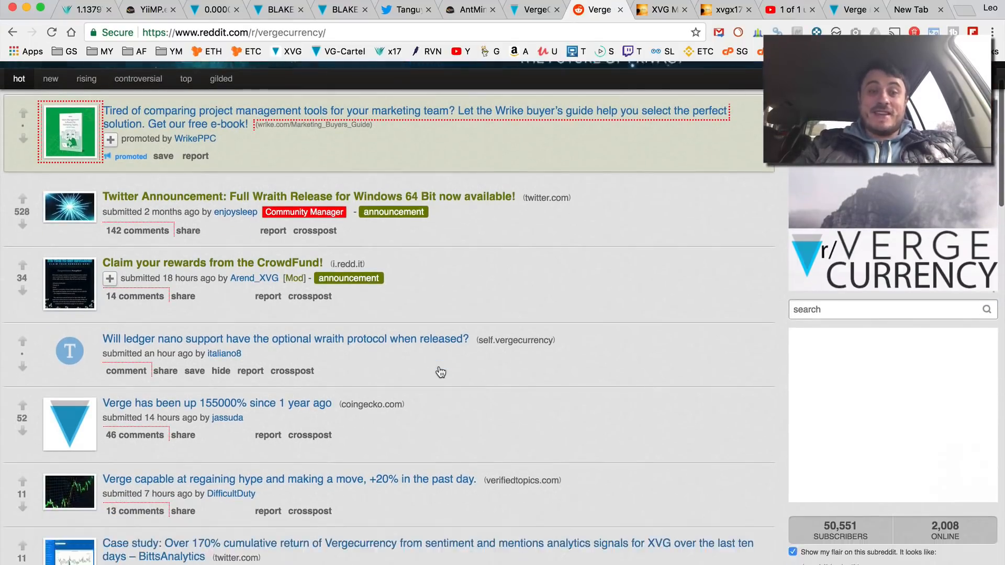
{"action": "scroll", "scroll_direction": "down", "scroll_amount": 3}
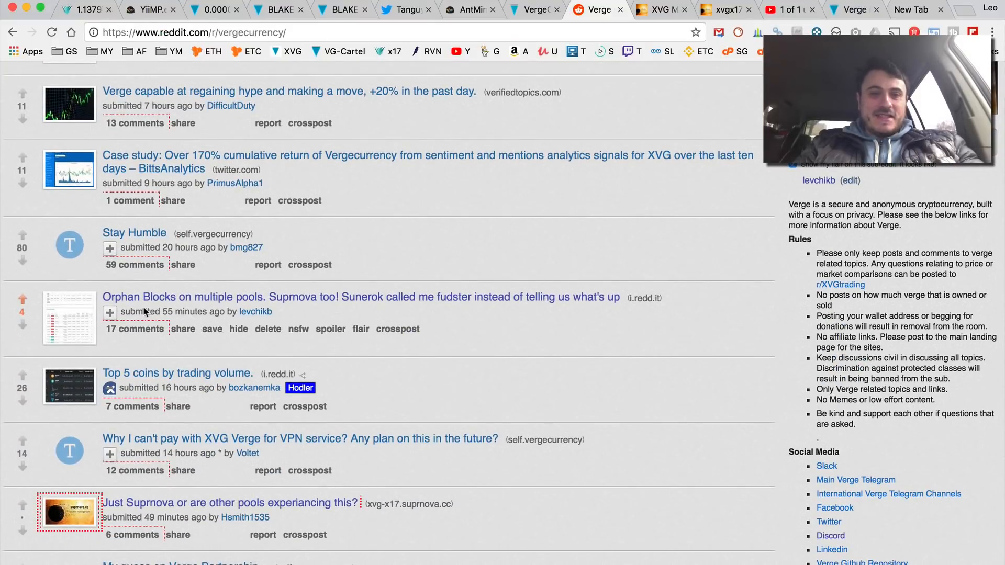
{"action": "mouse_move", "coordinate": [279, 318]}
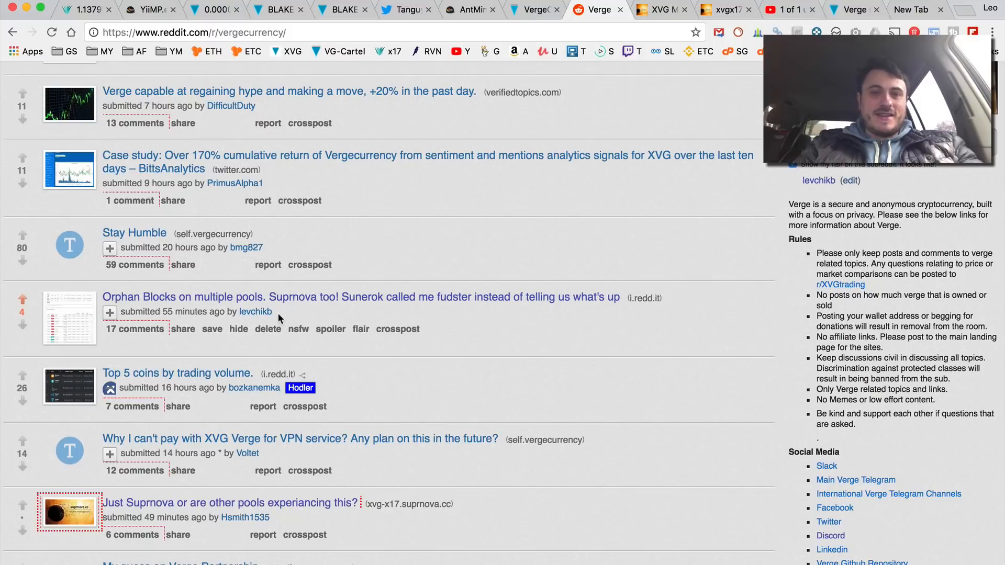